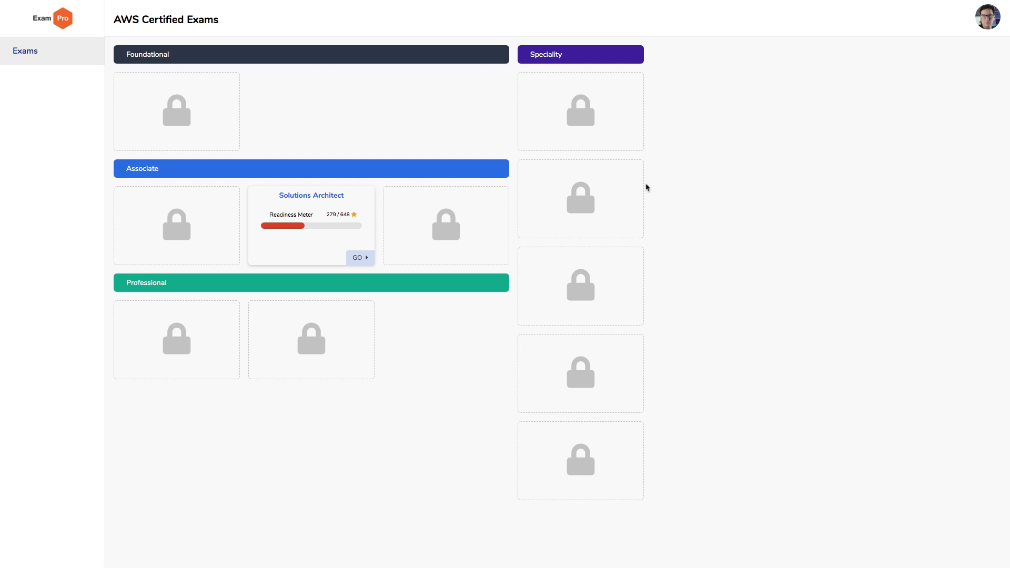
mouse_move(382, 157)
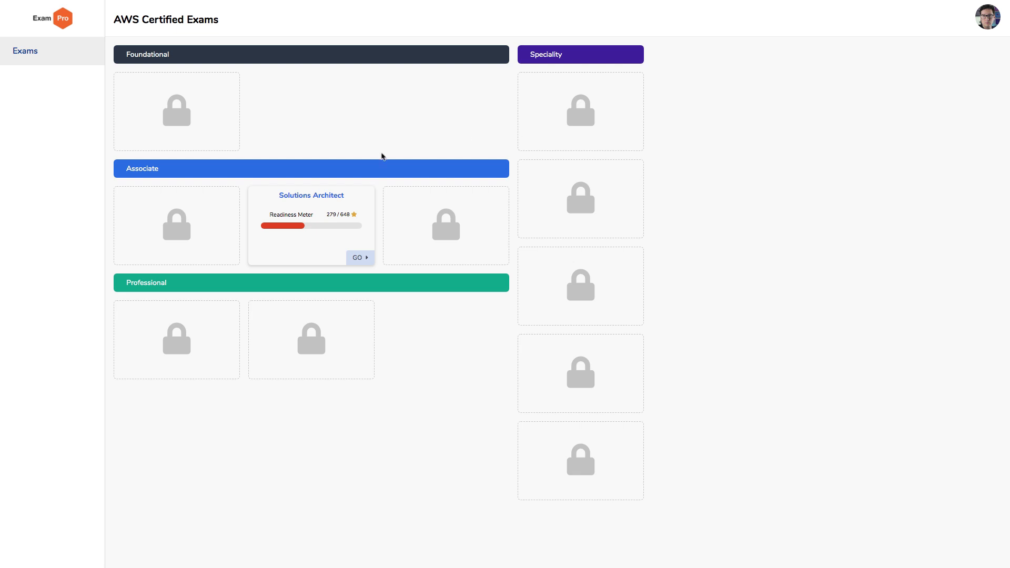
- Open the Solutions Architect course and expand, then collapse, the Introduction section
left_click(359, 258)
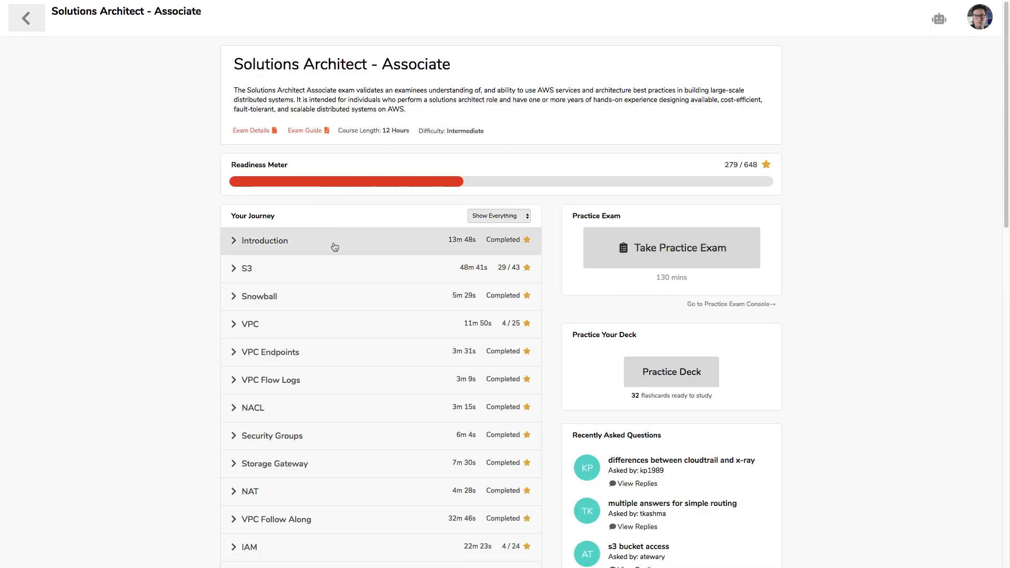
mouse_move(369, 184)
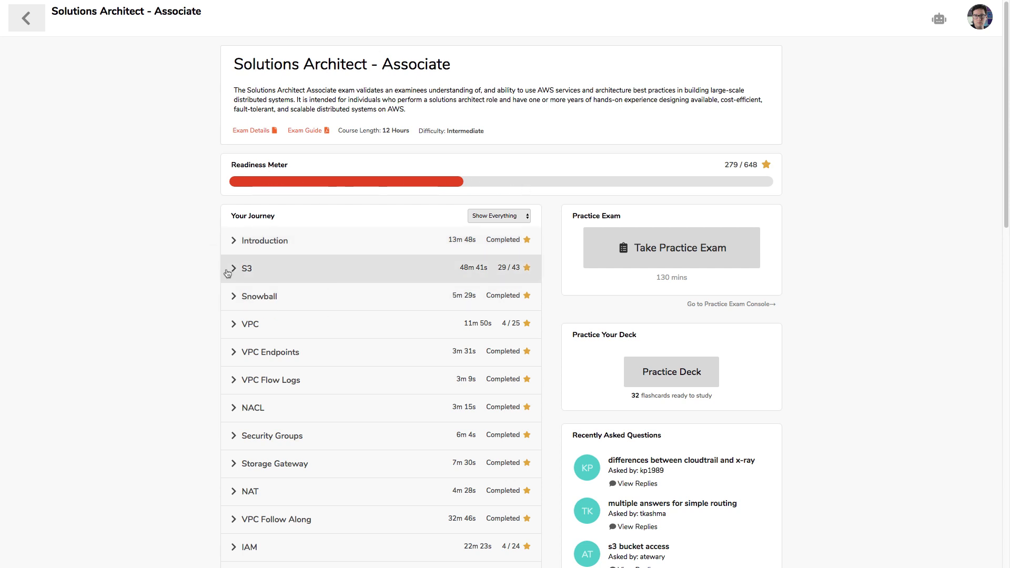
left_click(263, 240)
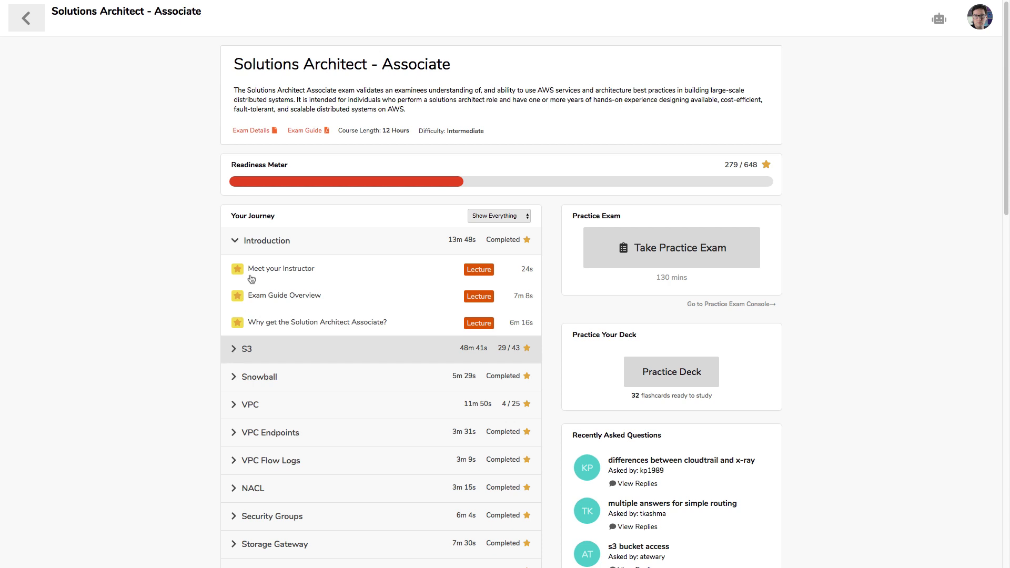
left_click(235, 240)
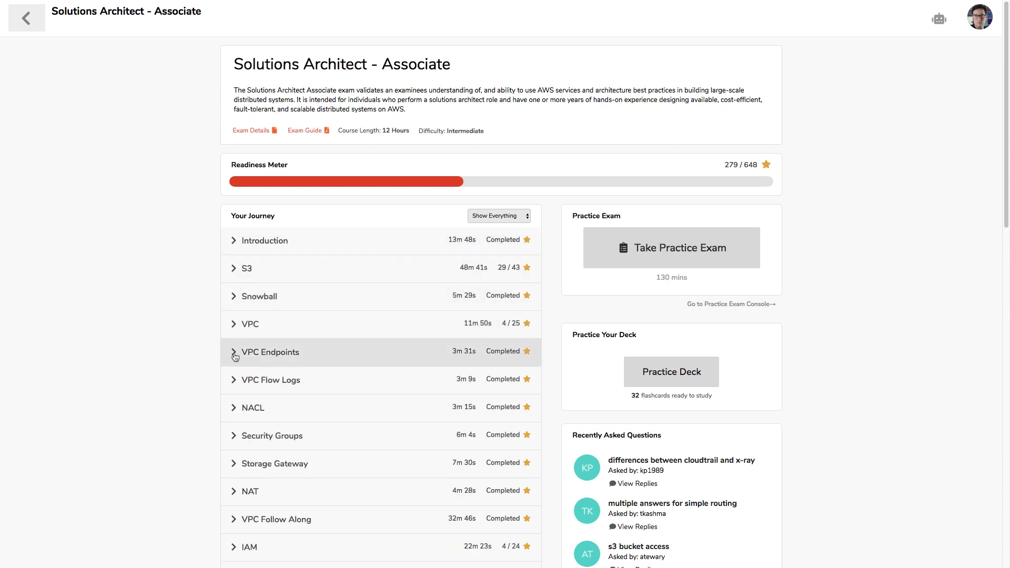
- Expand the VPC section and scroll through its lectures
left_click(248, 324)
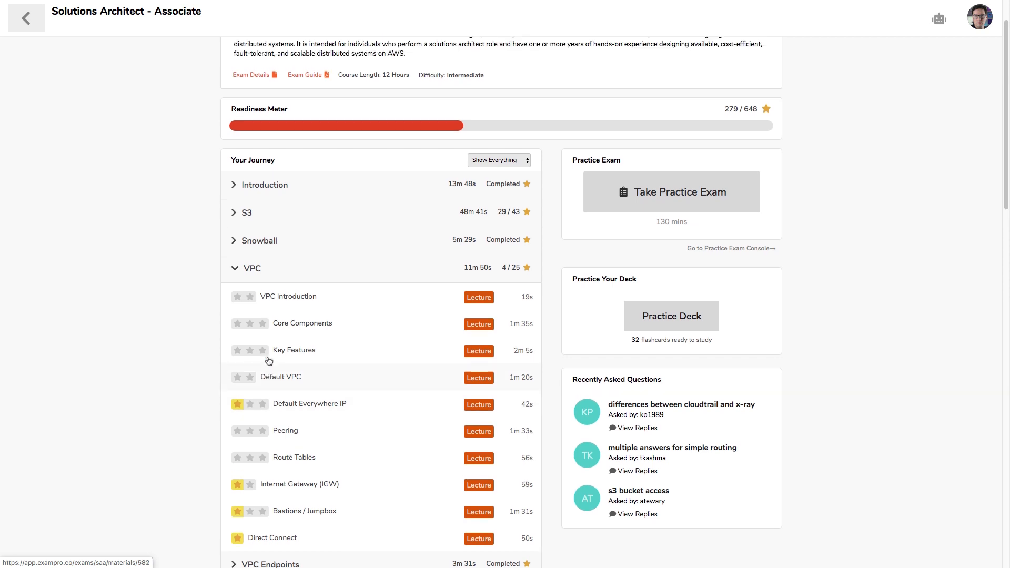
scroll("up", 3)
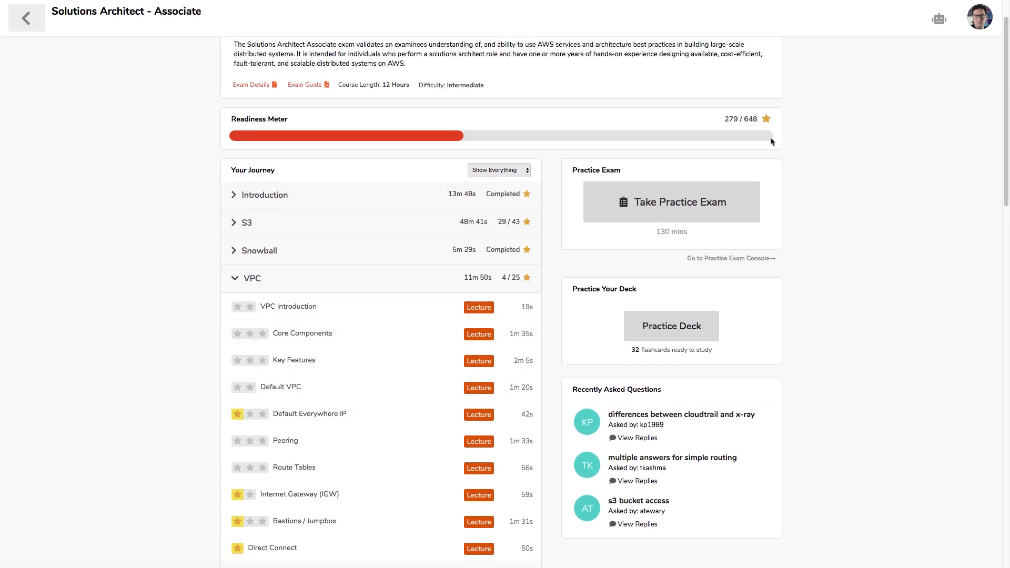
mouse_move(778, 140)
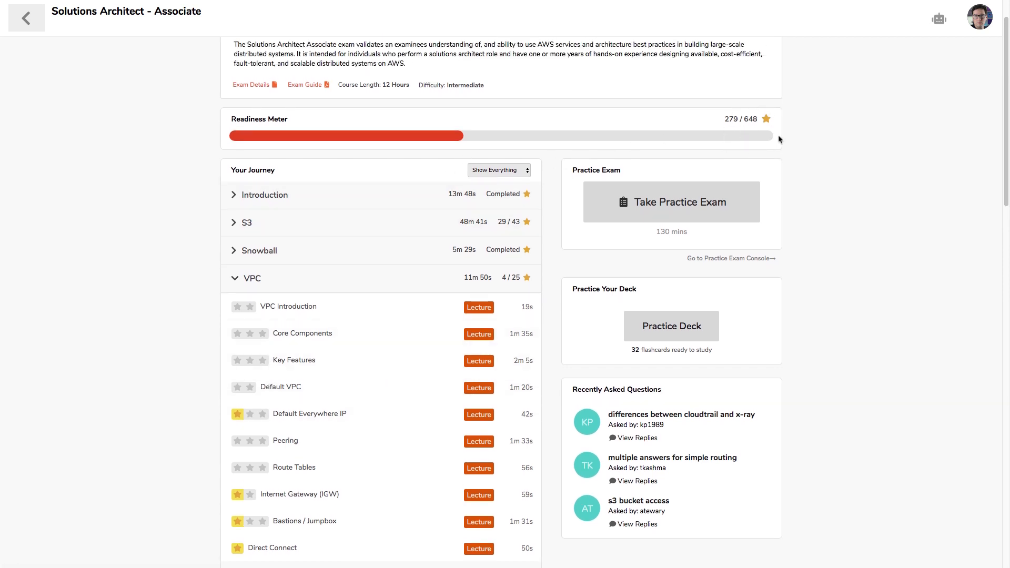
scroll("down", 3)
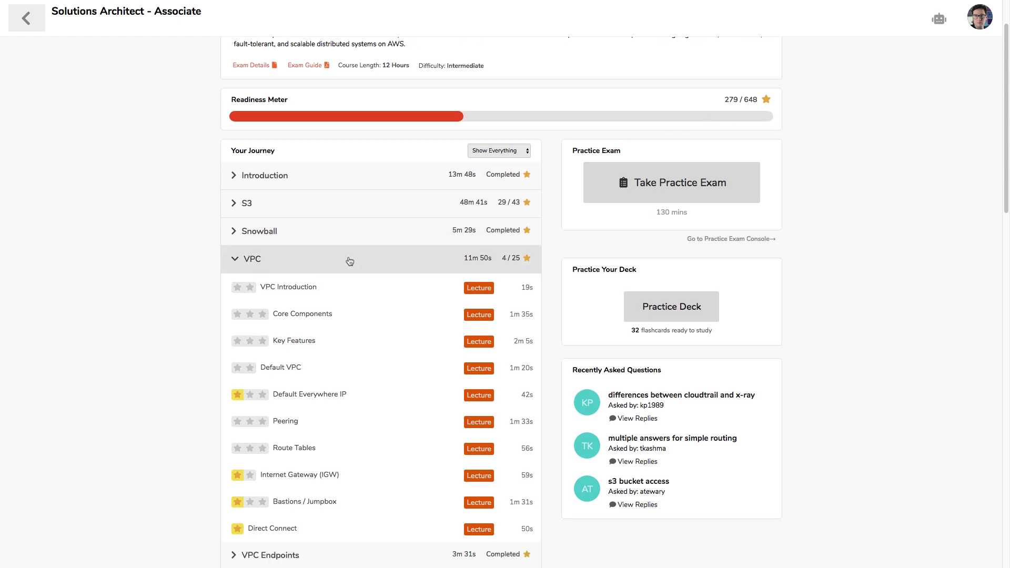
scroll("down", 3)
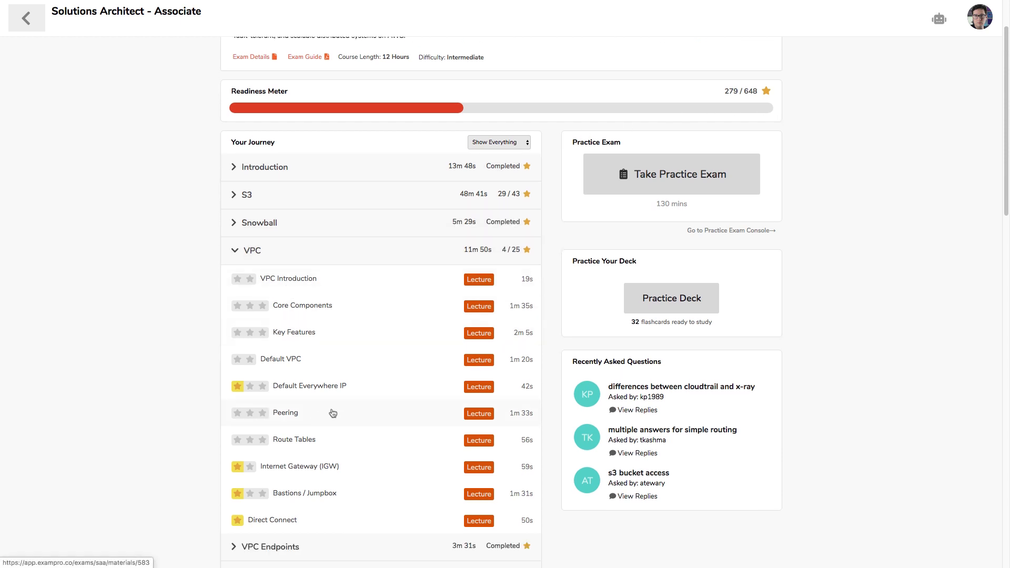
- Open the Peering lecture, play its video and skip to near the end
left_click(286, 413)
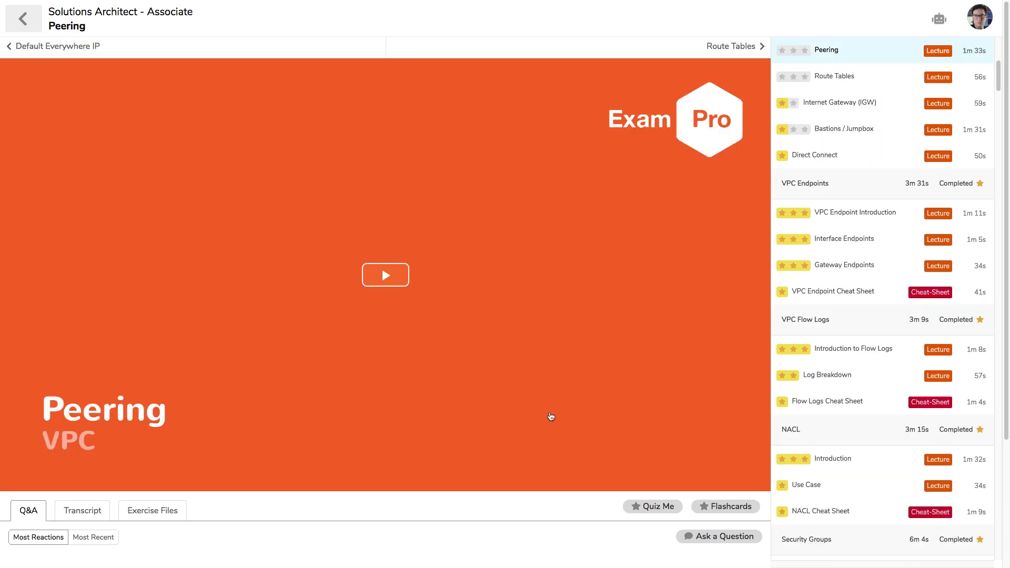
mouse_move(644, 405)
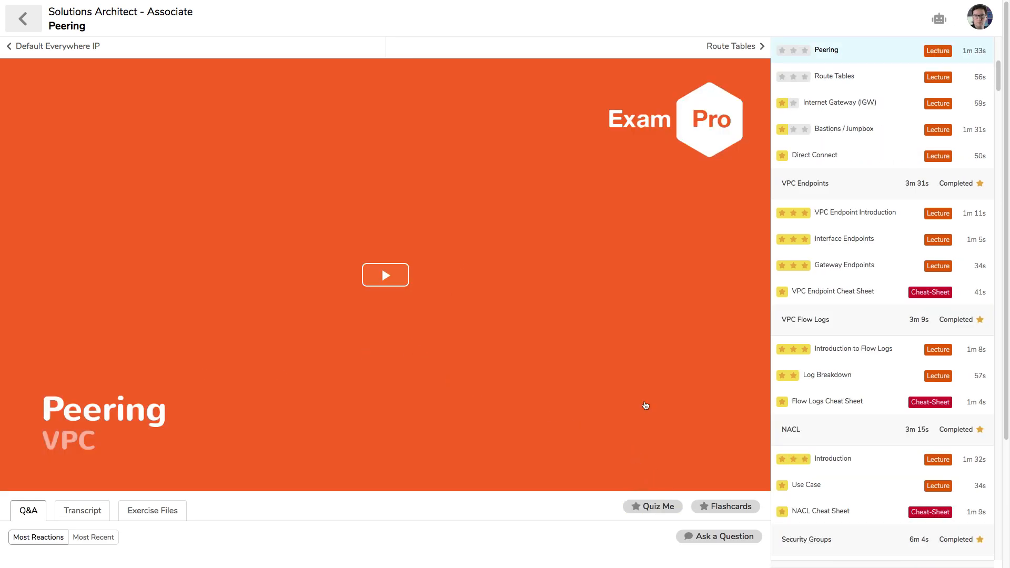
mouse_move(718, 491)
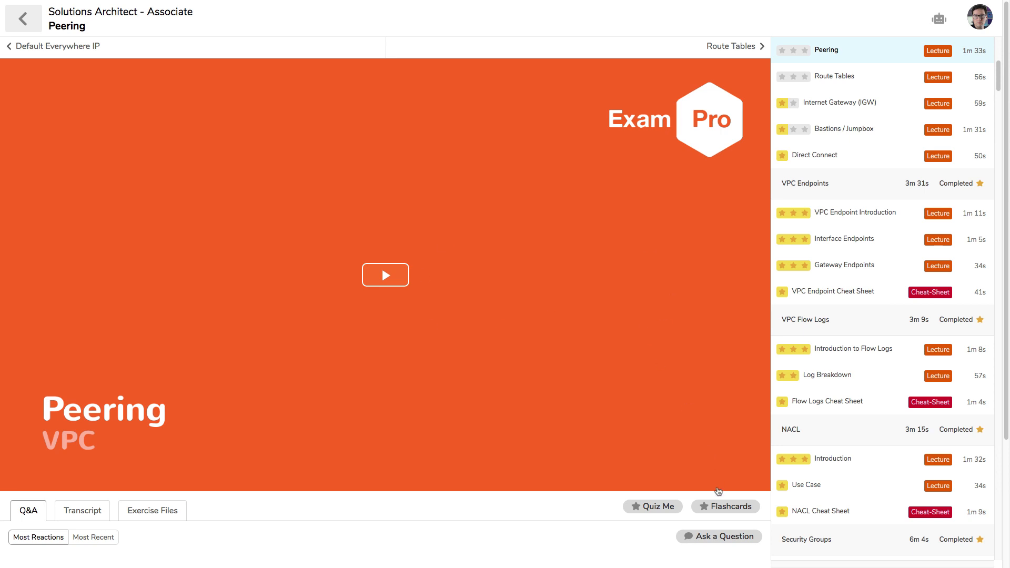
mouse_move(721, 496)
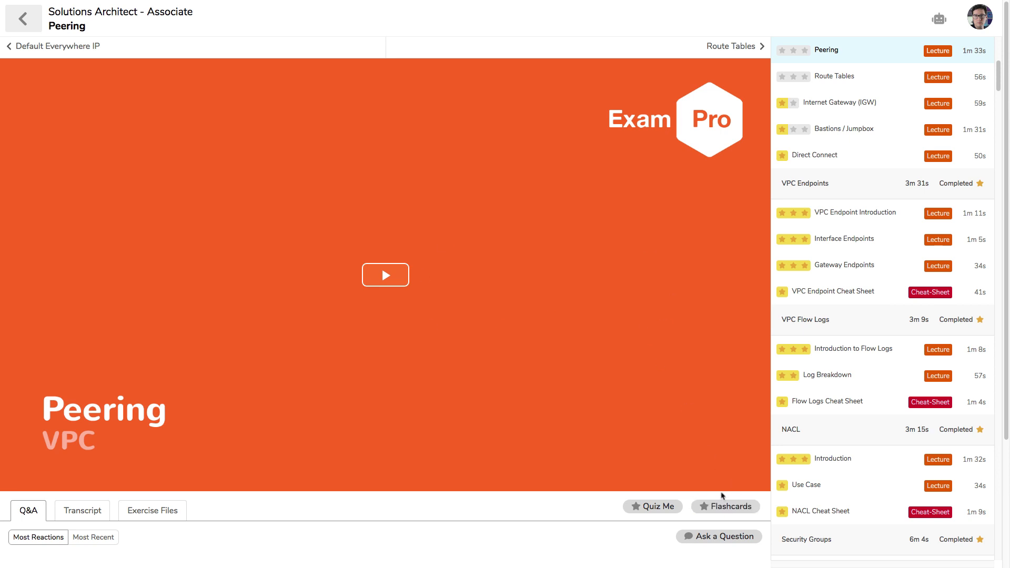
left_click(385, 275)
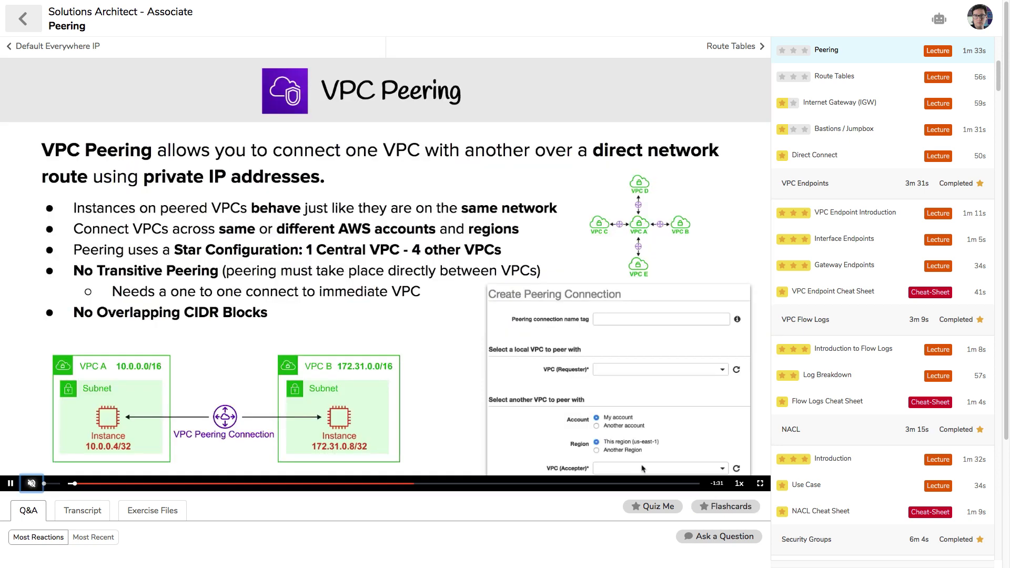
left_click(783, 50)
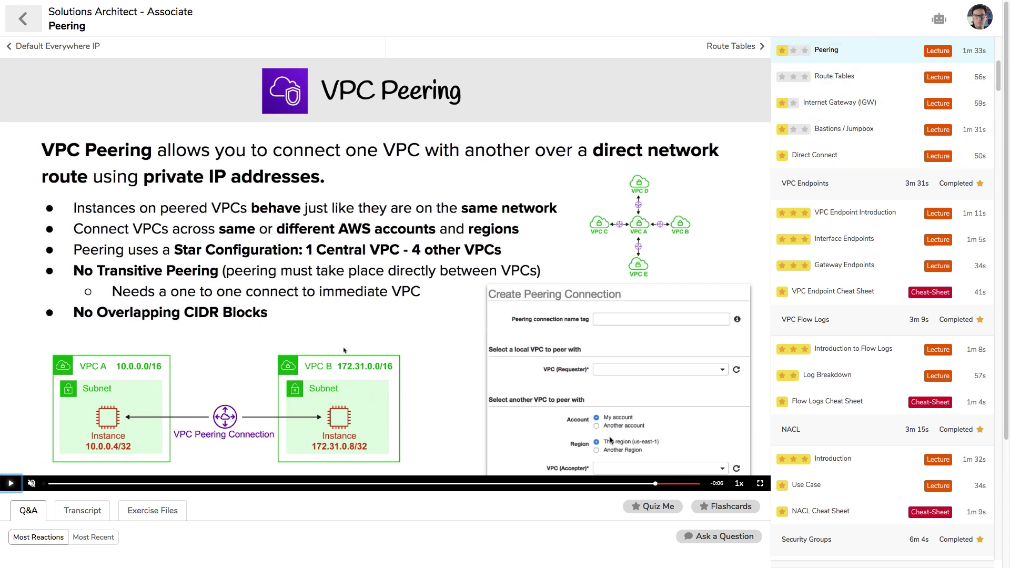
- Pass the Peering true-or-false quiz, then reveal and finish its flashcard
left_click(652, 506)
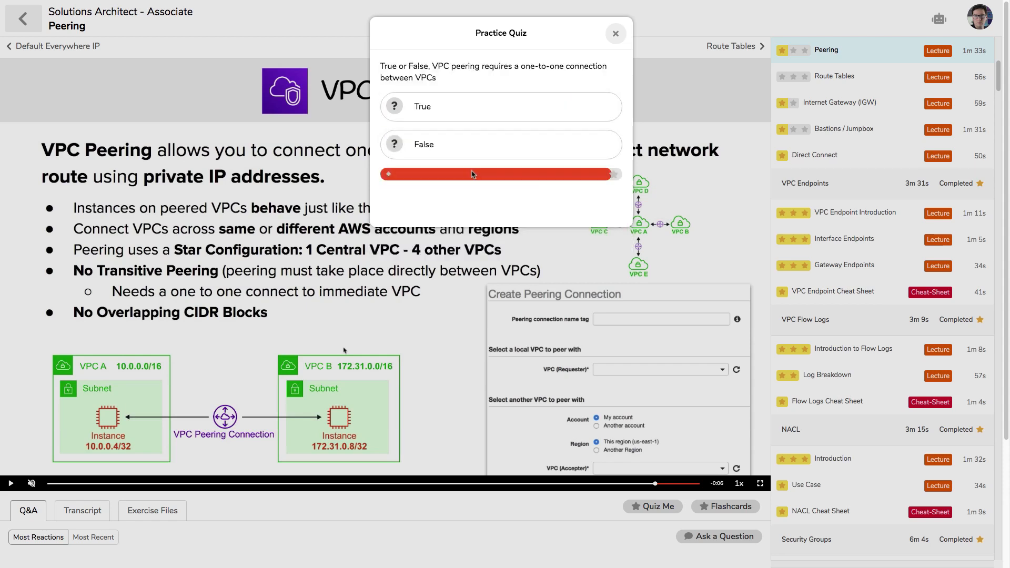
left_click(500, 144)
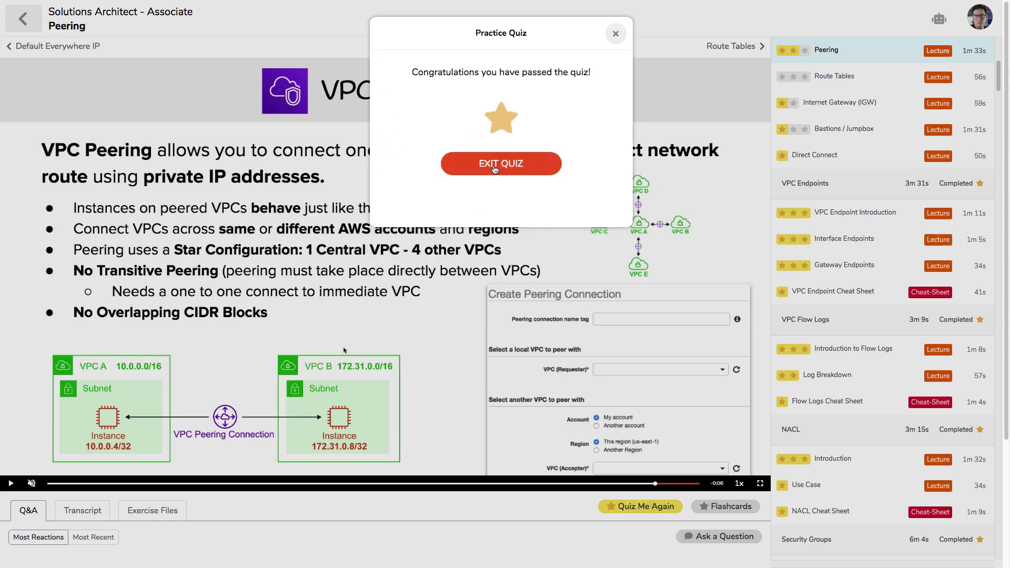
left_click(500, 163)
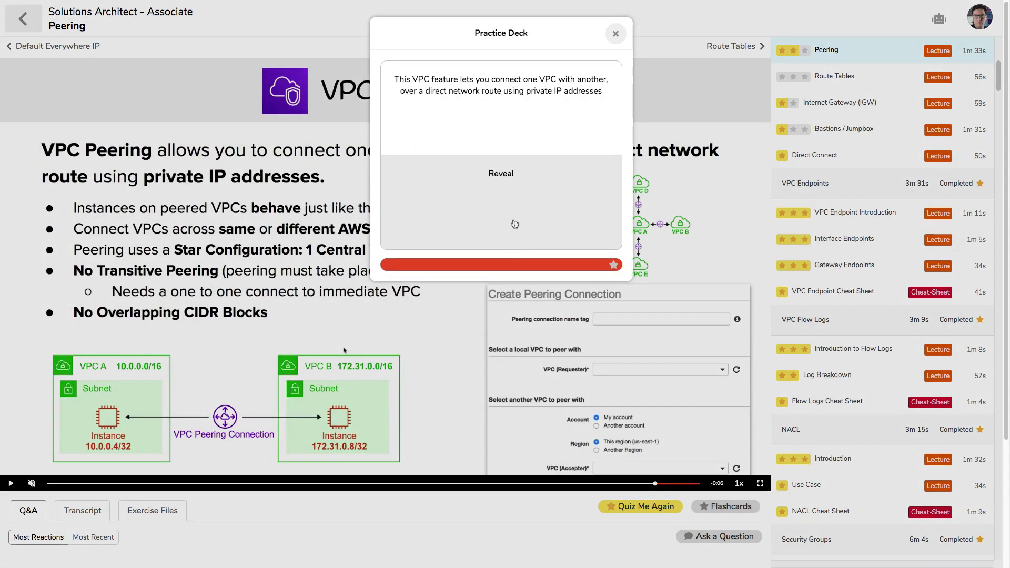
left_click(500, 173)
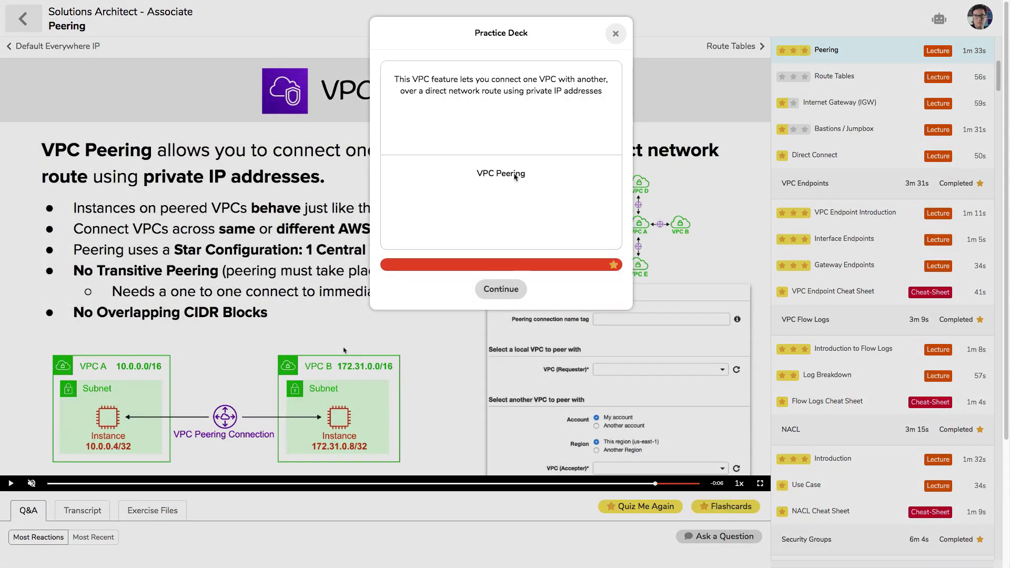
left_click(500, 288)
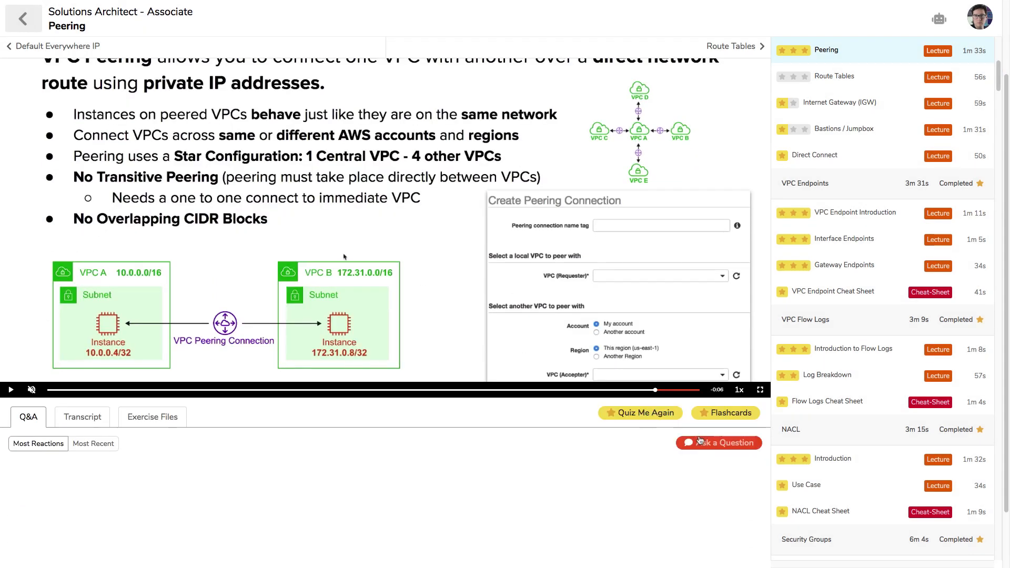
- Dismiss an unposted lecture question, then scroll the lecture list back to S3 and Snowball
left_click(718, 442)
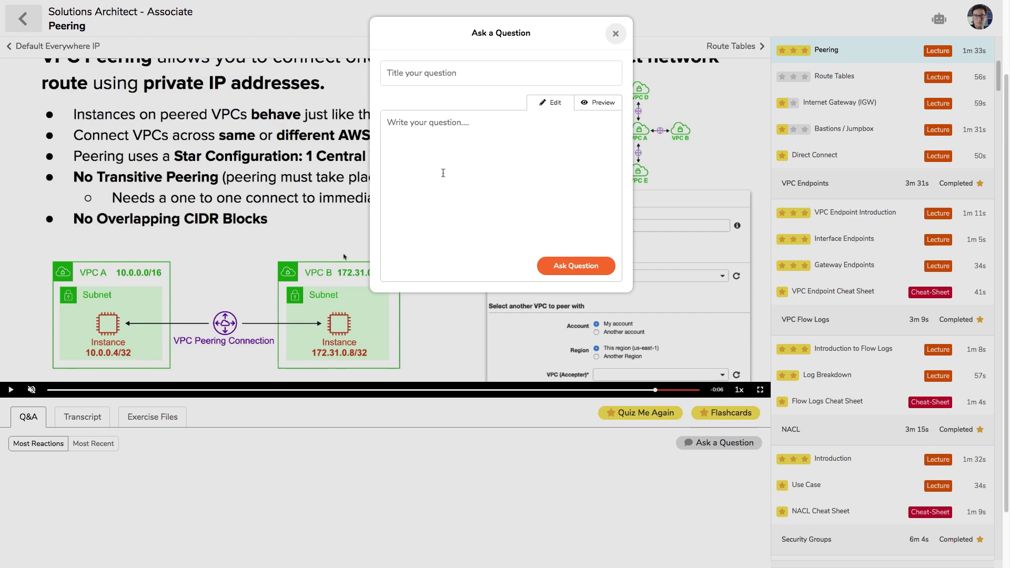
left_click(614, 33)
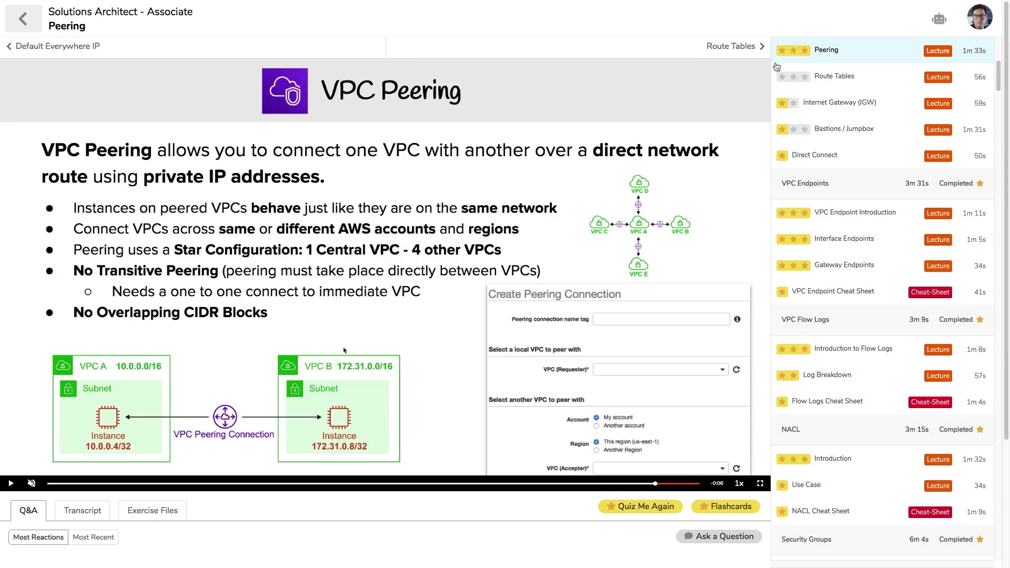
mouse_move(805, 76)
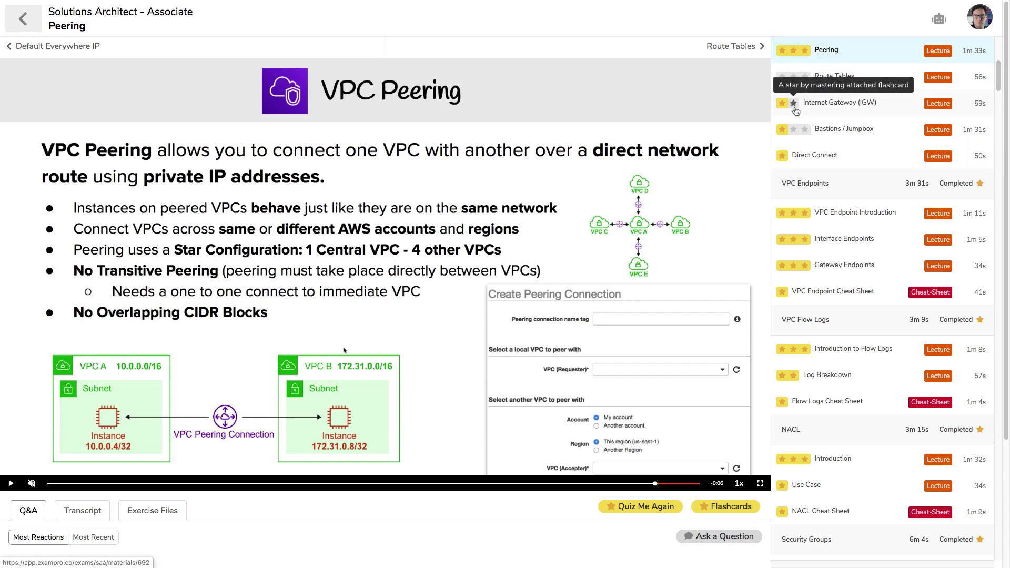
mouse_move(758, 233)
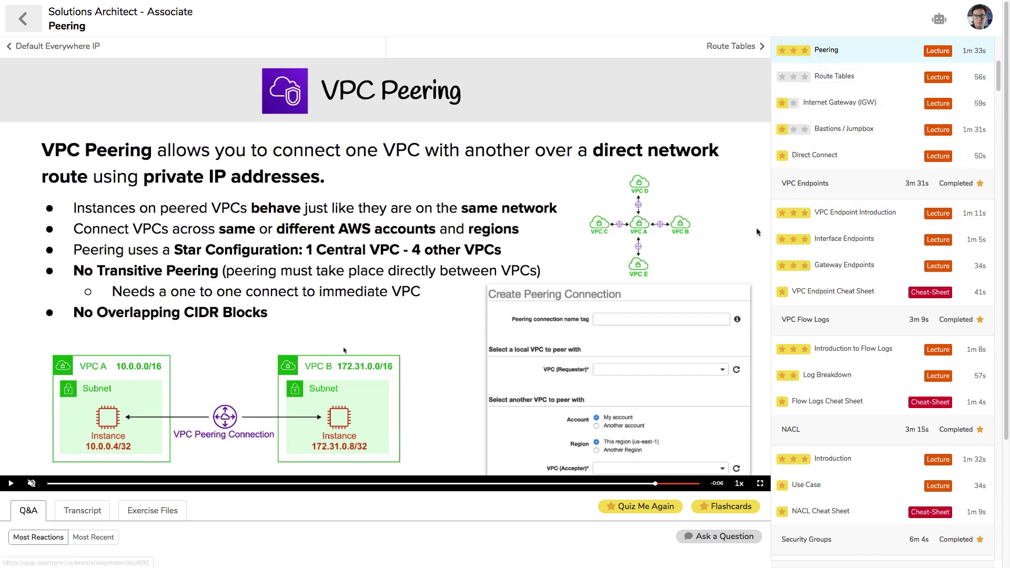
scroll("down", 3)
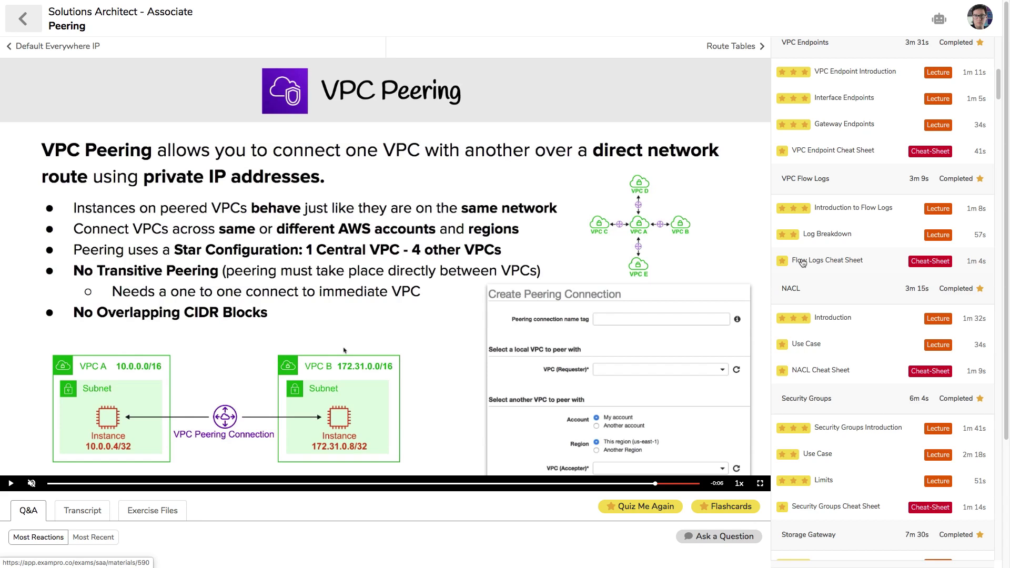
scroll("down", 3)
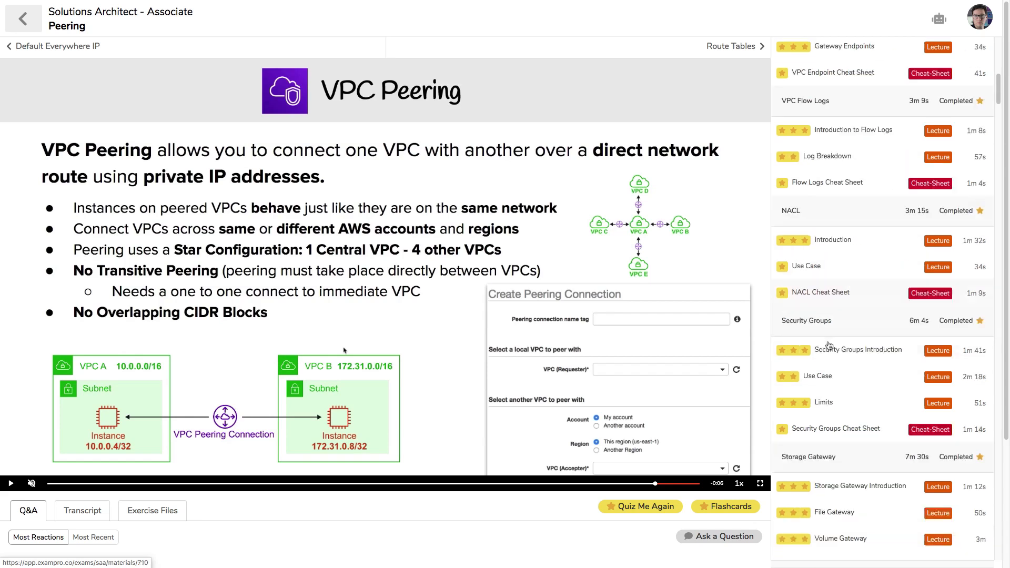
scroll("up", 3)
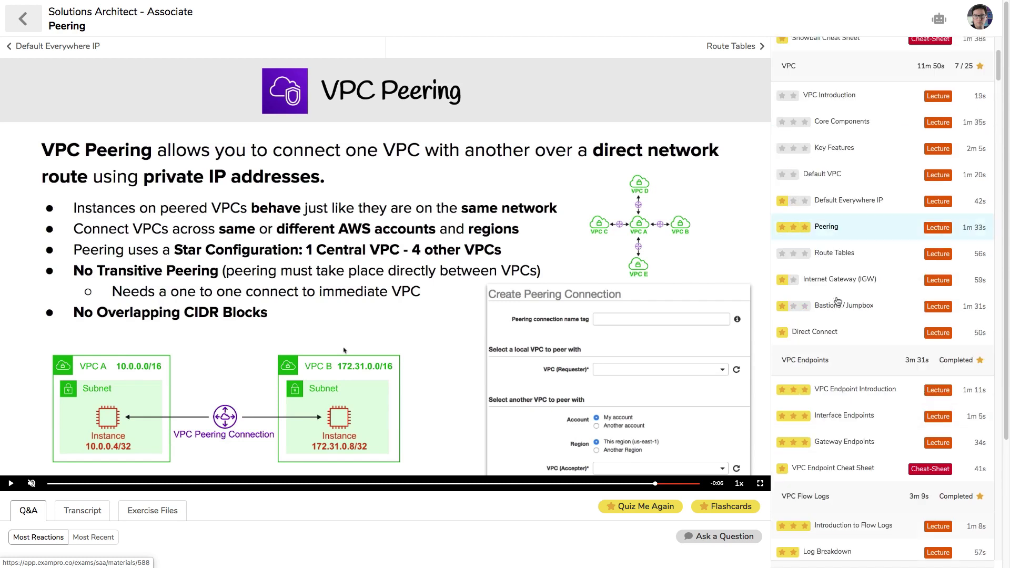
scroll("up", 3)
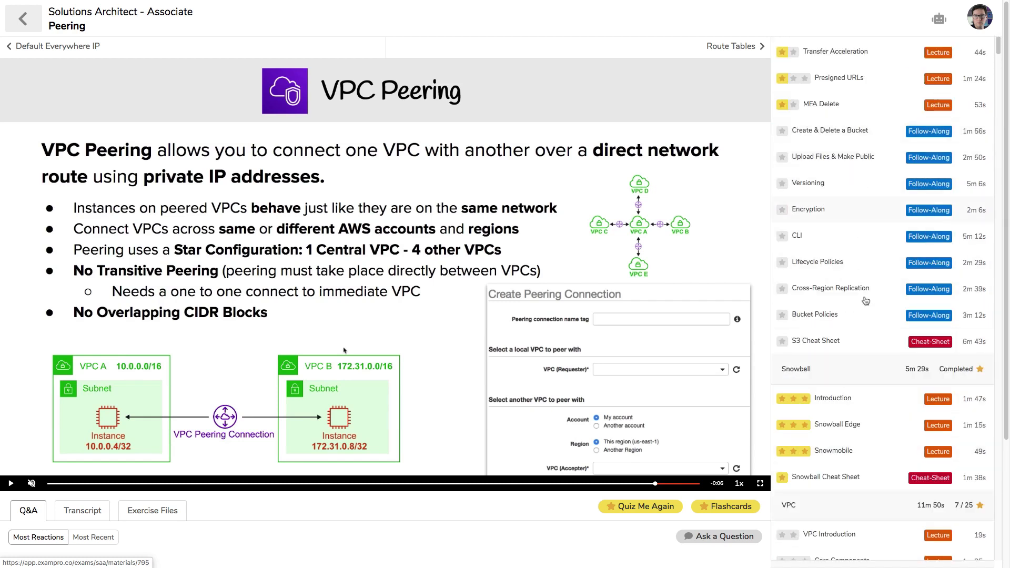
mouse_move(487, 196)
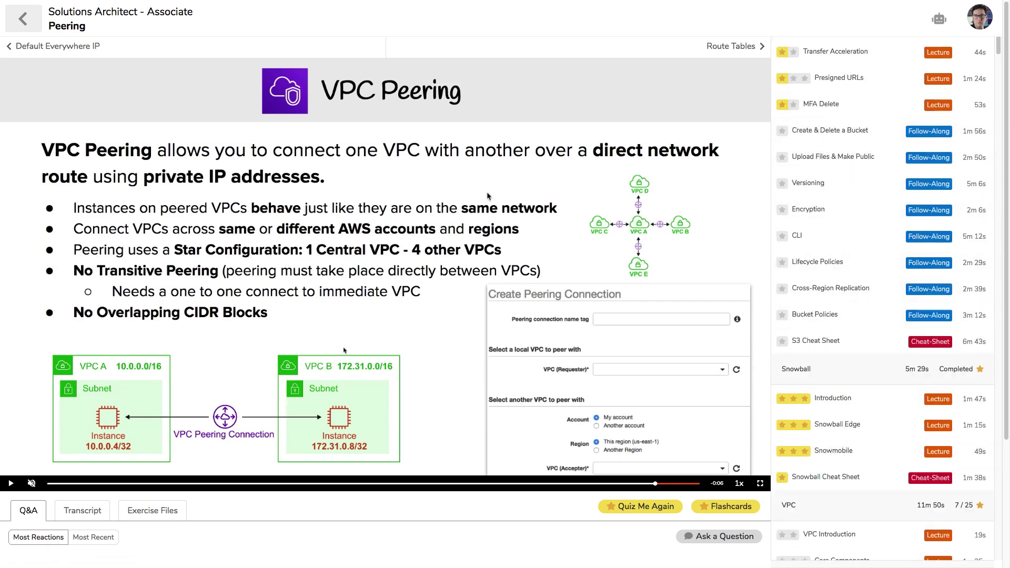
mouse_move(632, 157)
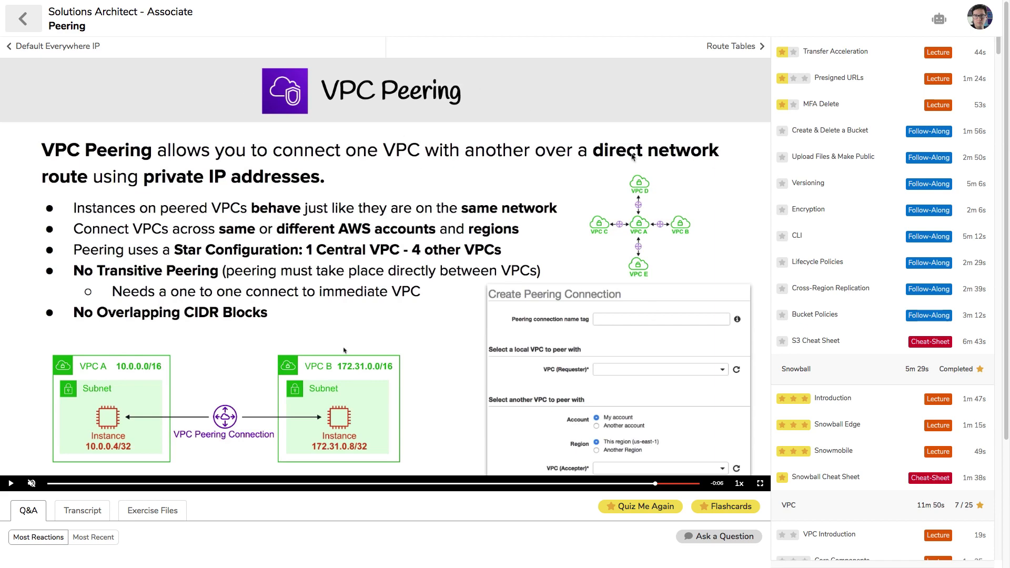
- Go back to the course page showing readiness 282 / 648 and the topic journey
left_click(23, 18)
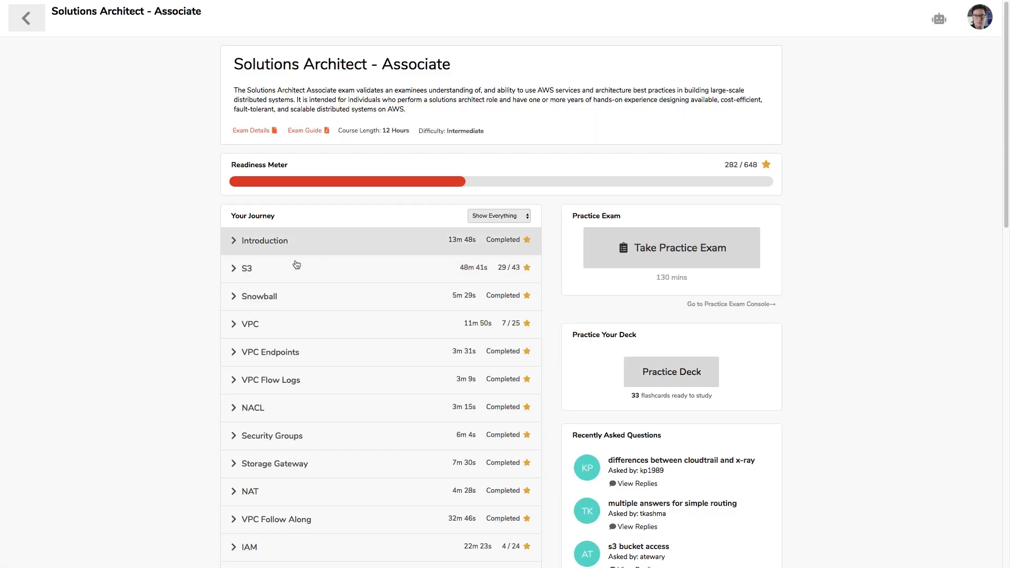
mouse_move(396, 322)
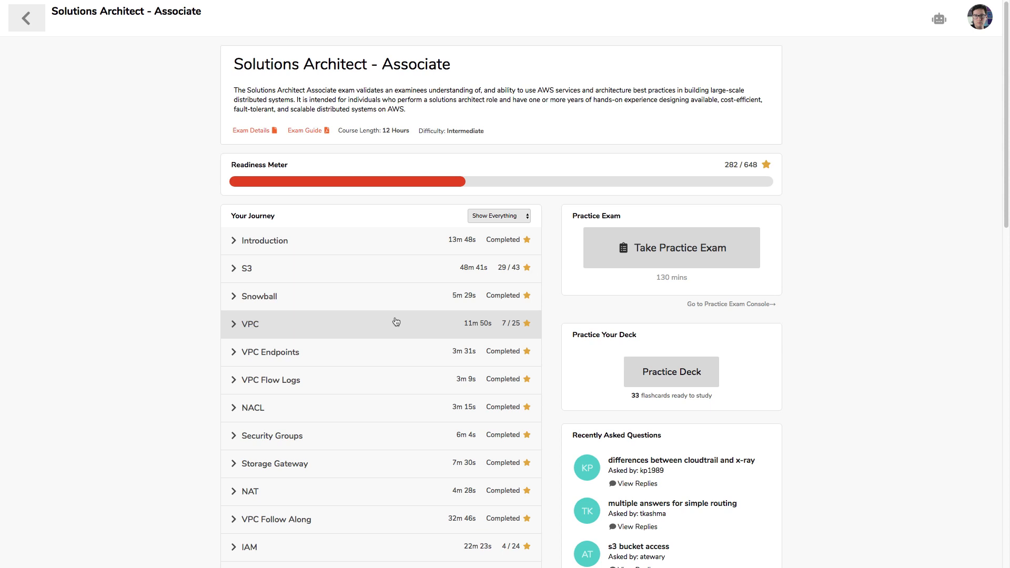
mouse_move(830, 433)
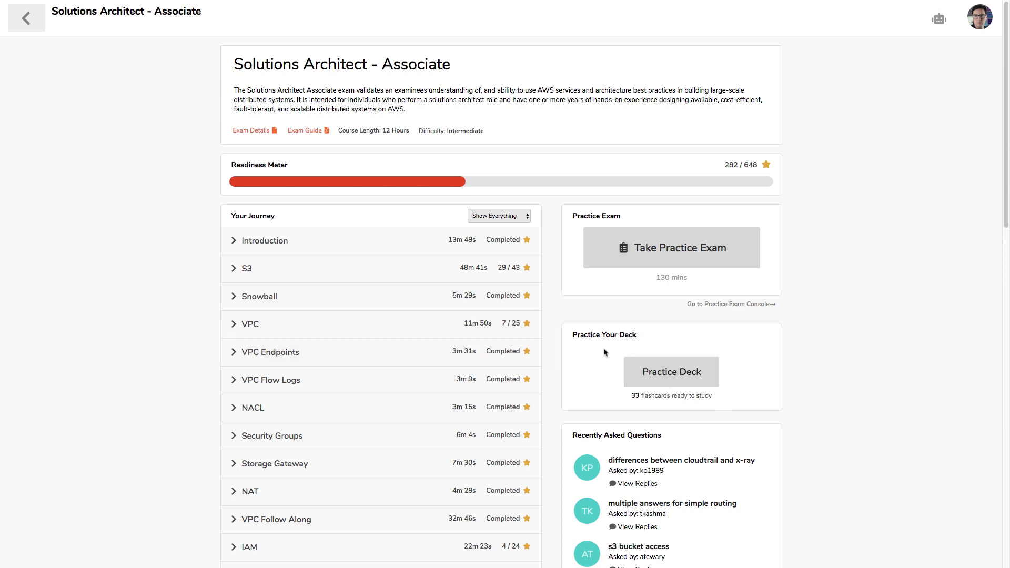
mouse_move(427, 336)
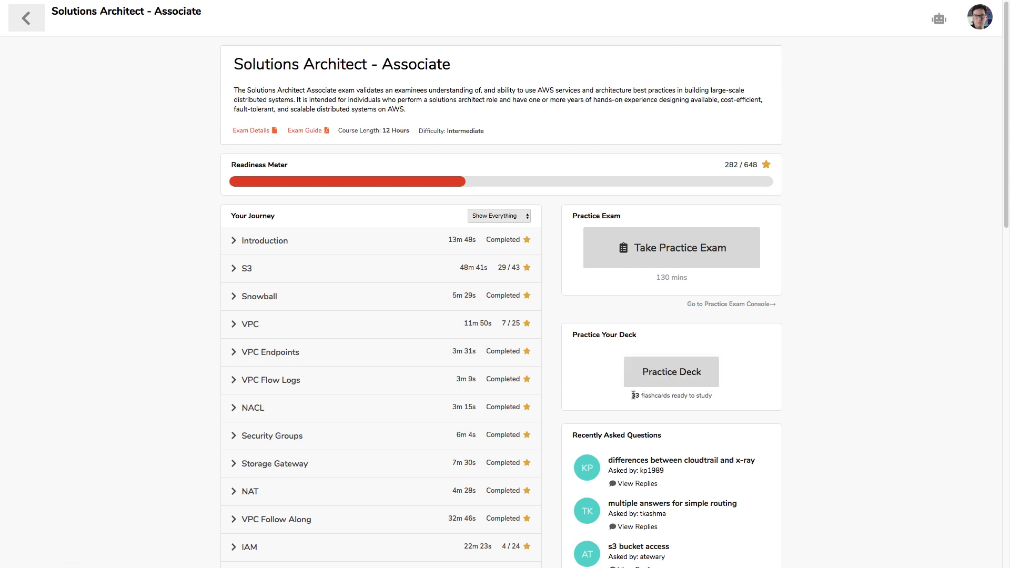
mouse_move(671, 372)
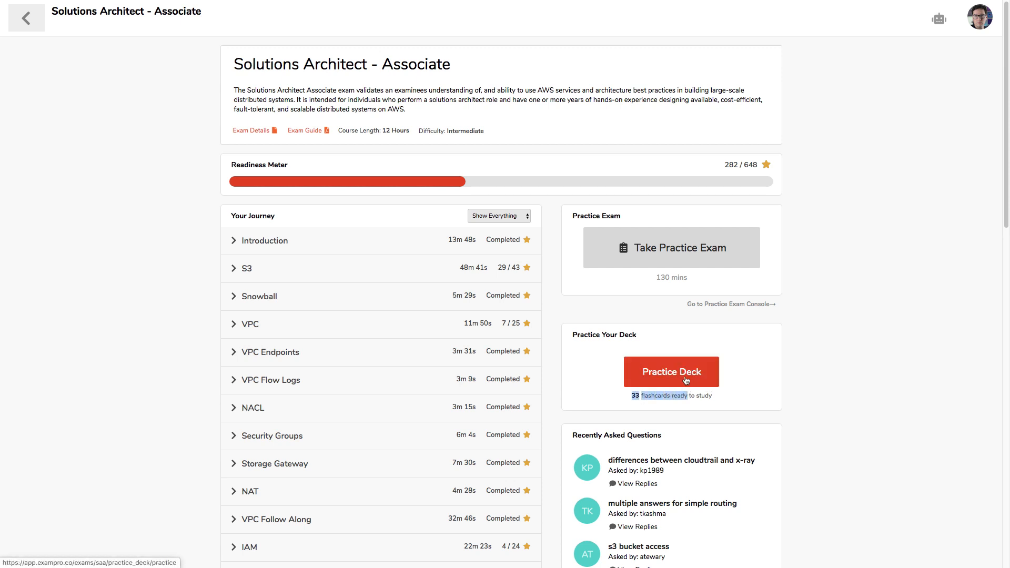
- Review the scaling and database flashcards from the practice deck, then return to the overview
left_click(671, 372)
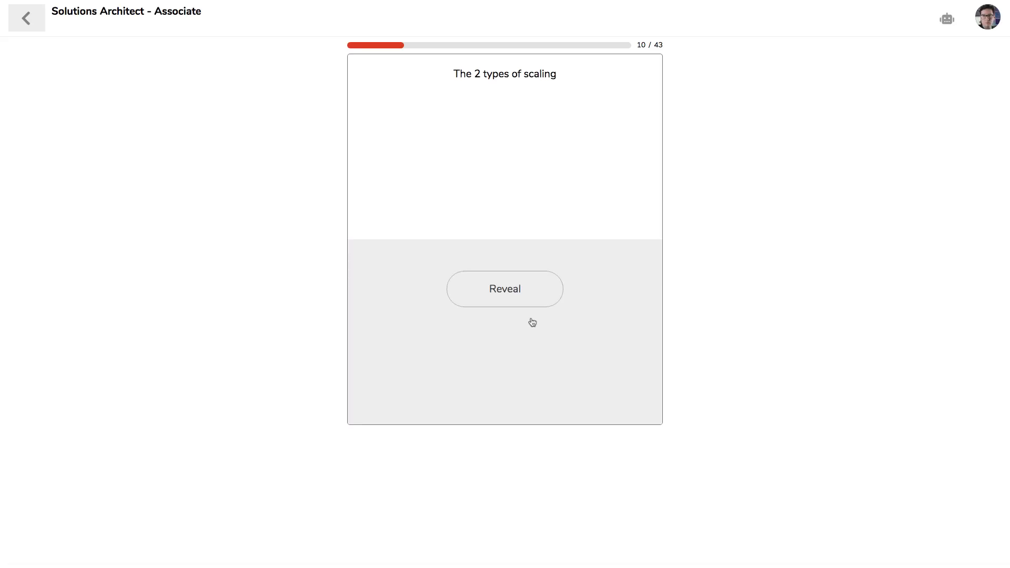
mouse_move(543, 71)
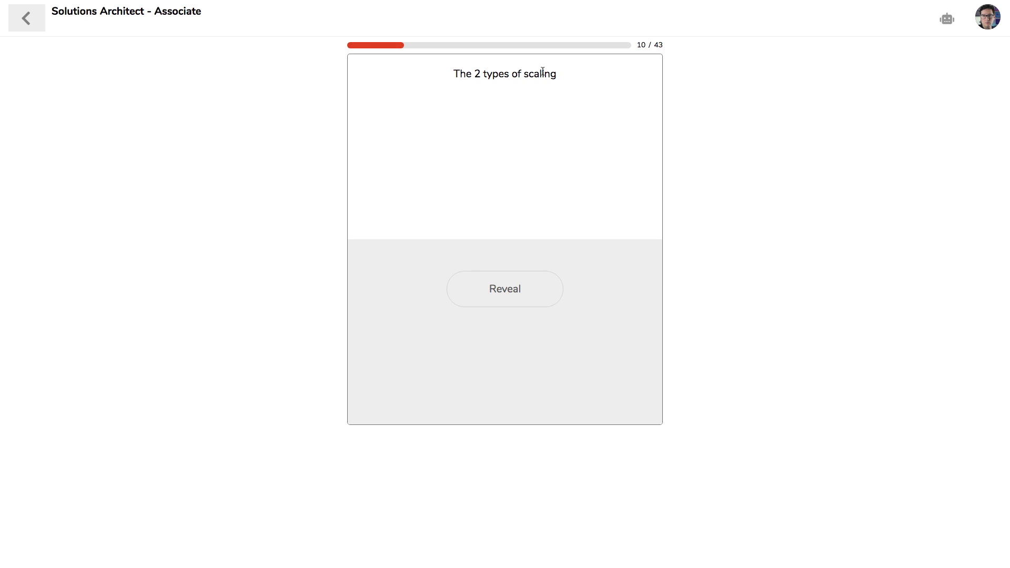
left_click(504, 289)
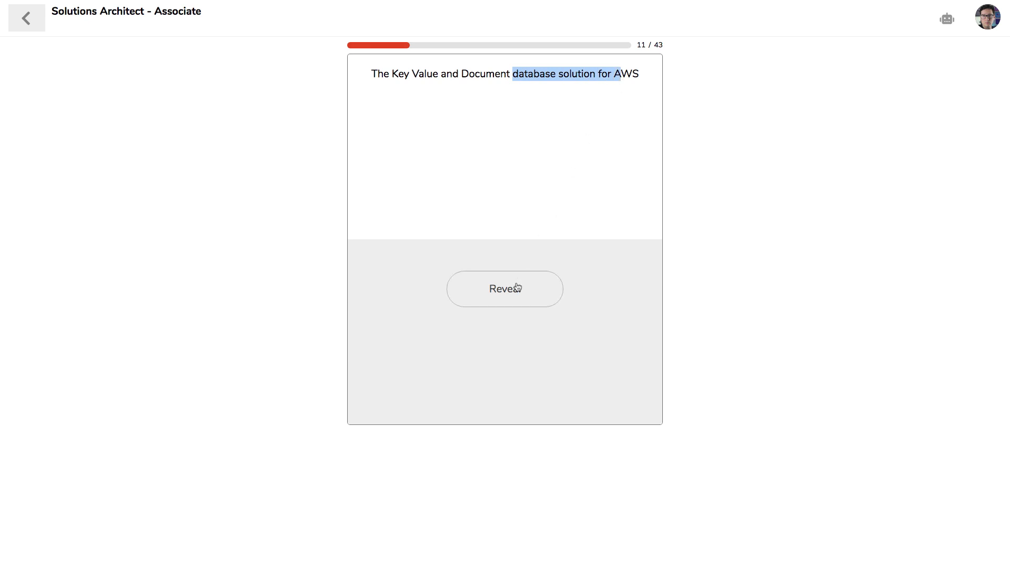
left_click(505, 288)
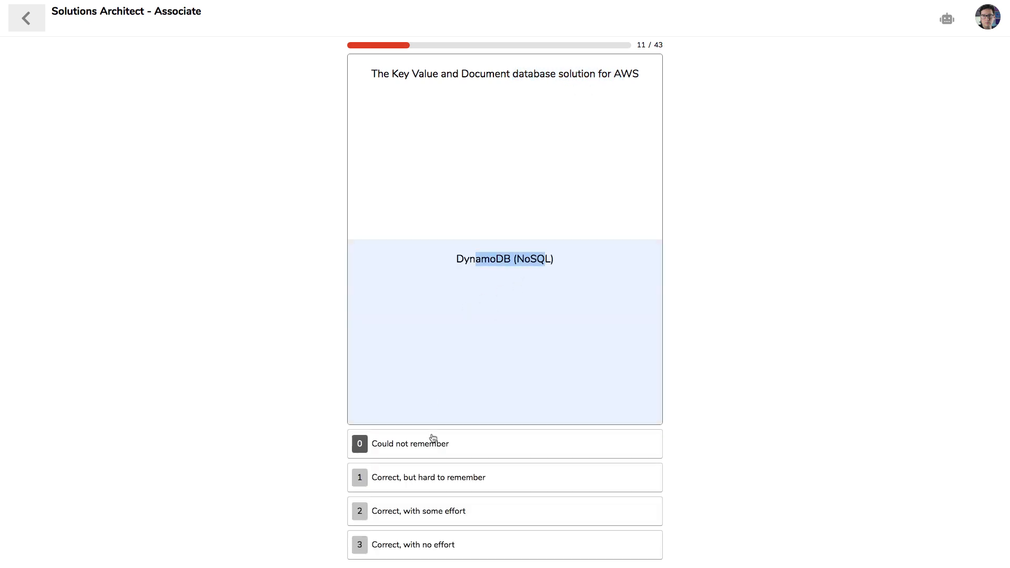
mouse_move(473, 549)
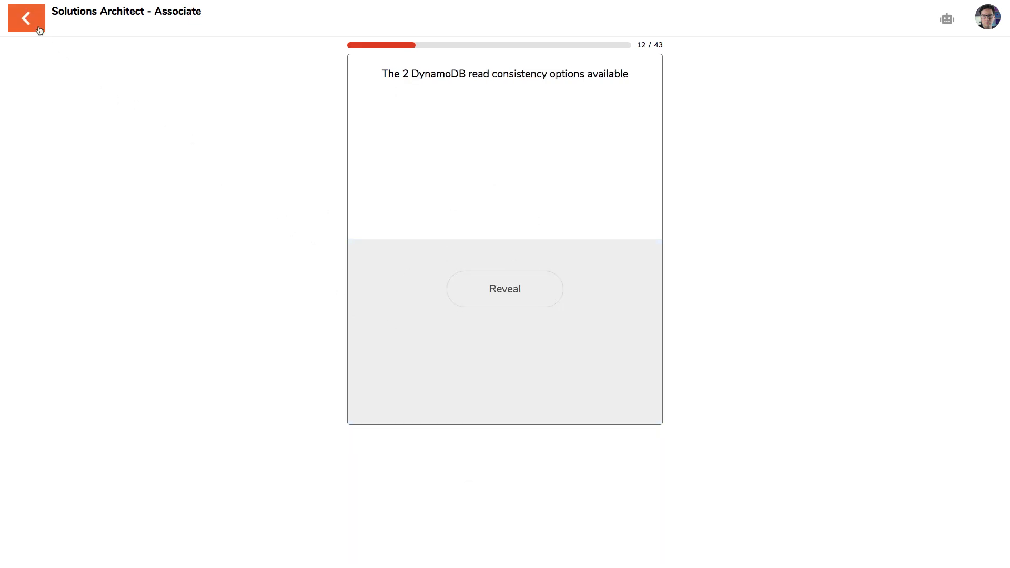
left_click(26, 17)
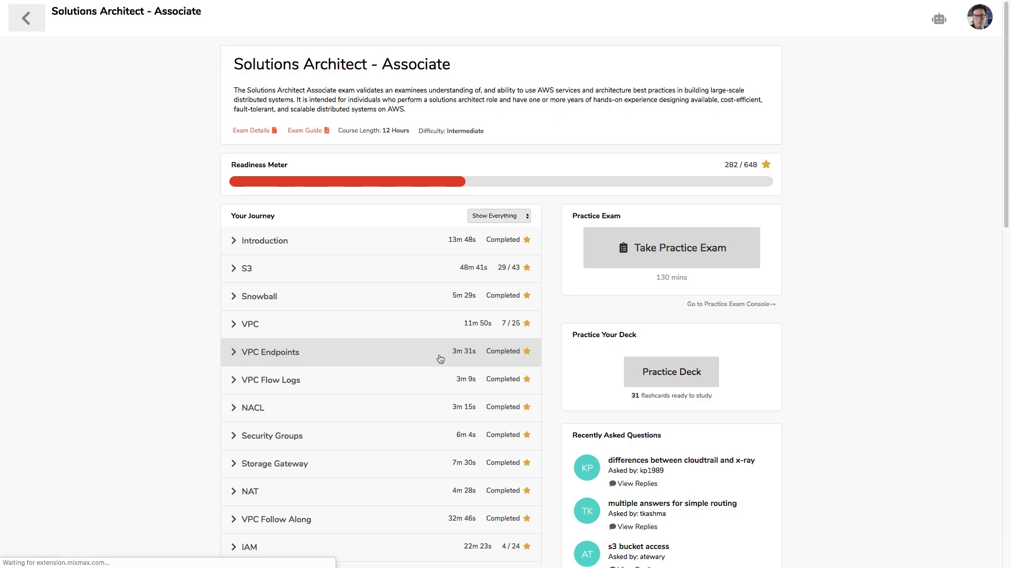
mouse_move(630, 263)
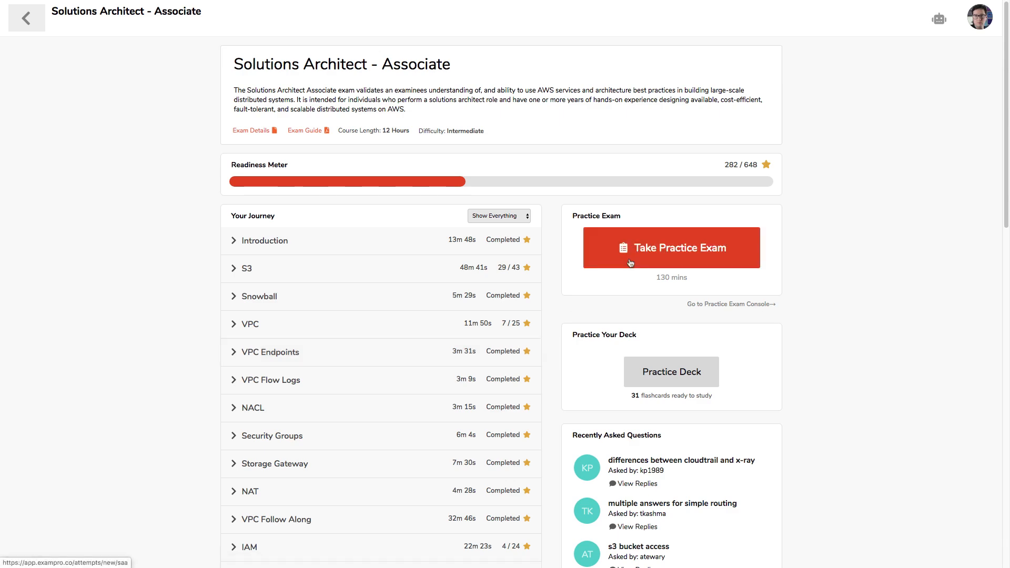
- Start a 65-question practice exam and answer question 1 with CloudFront before the database
left_click(670, 247)
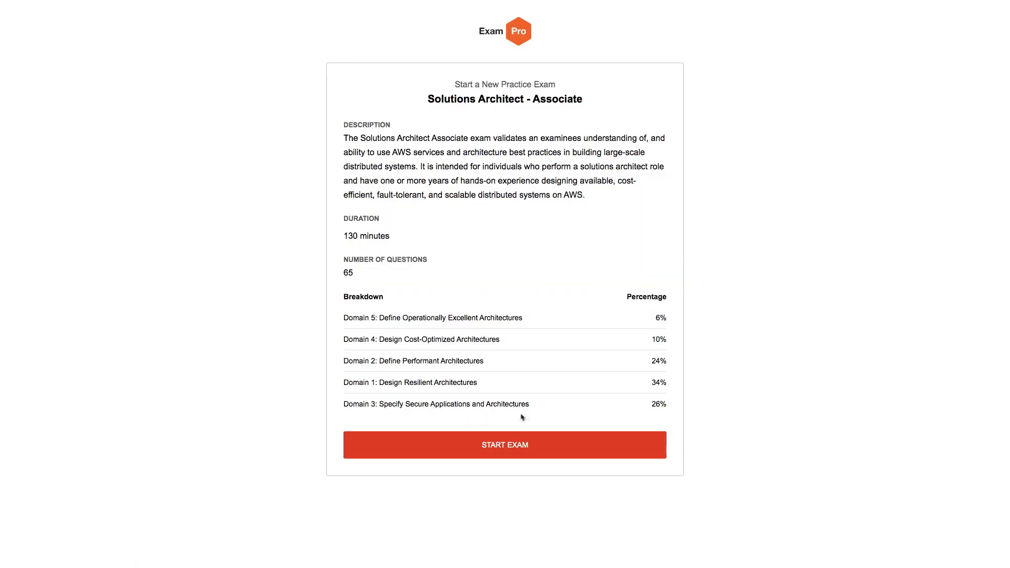
left_click(505, 445)
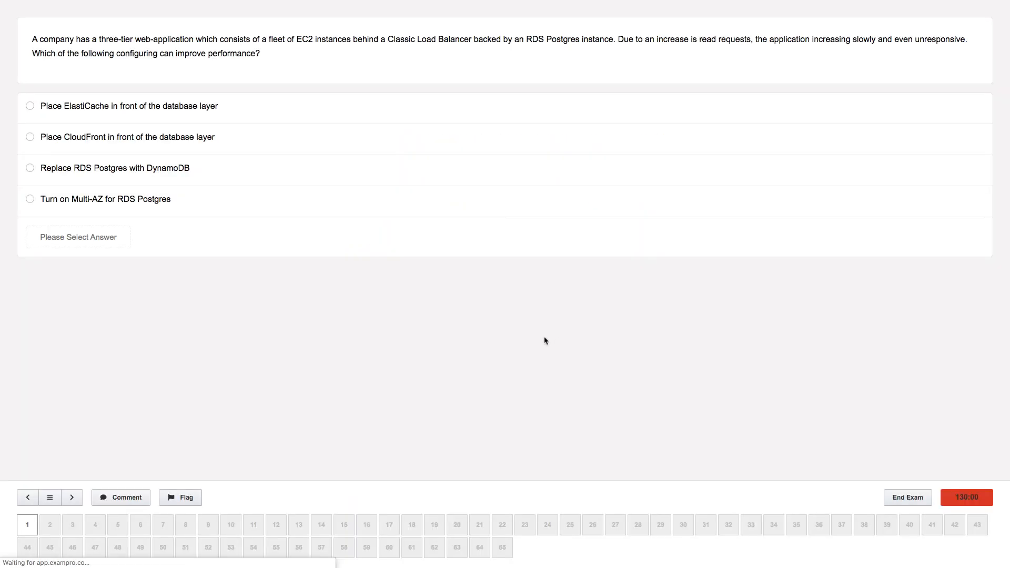
mouse_move(513, 299)
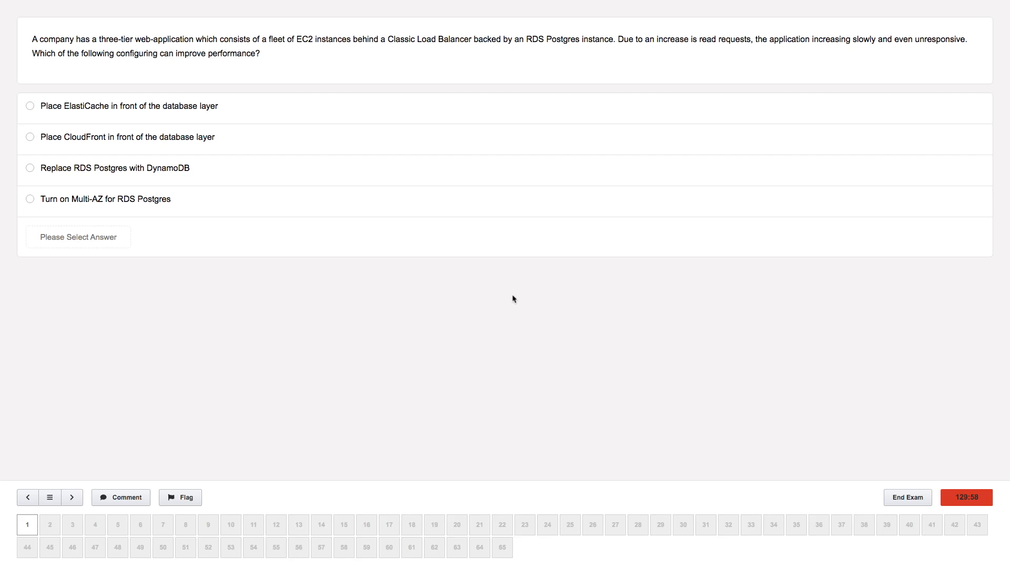
mouse_move(256, 174)
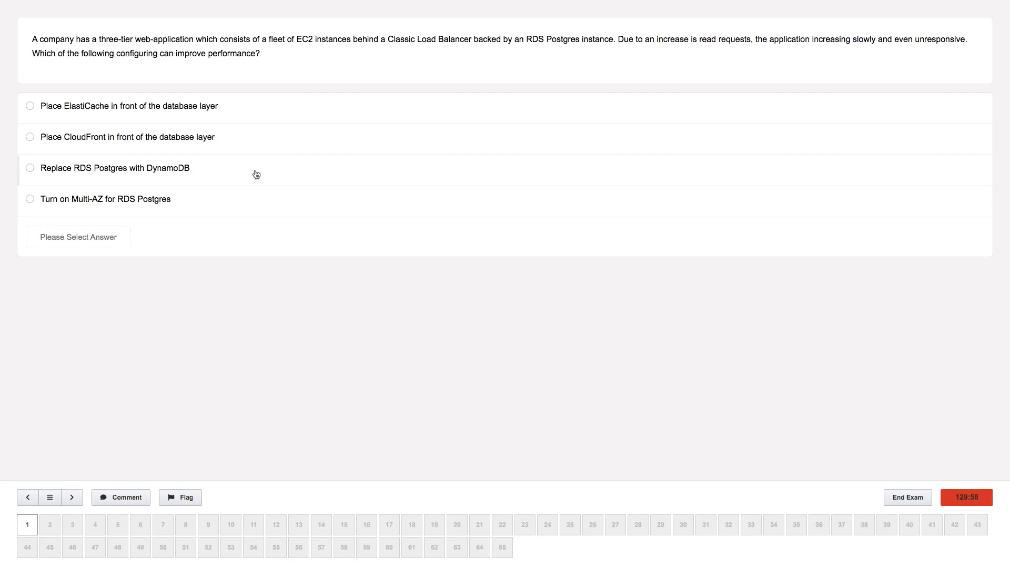
mouse_move(148, 168)
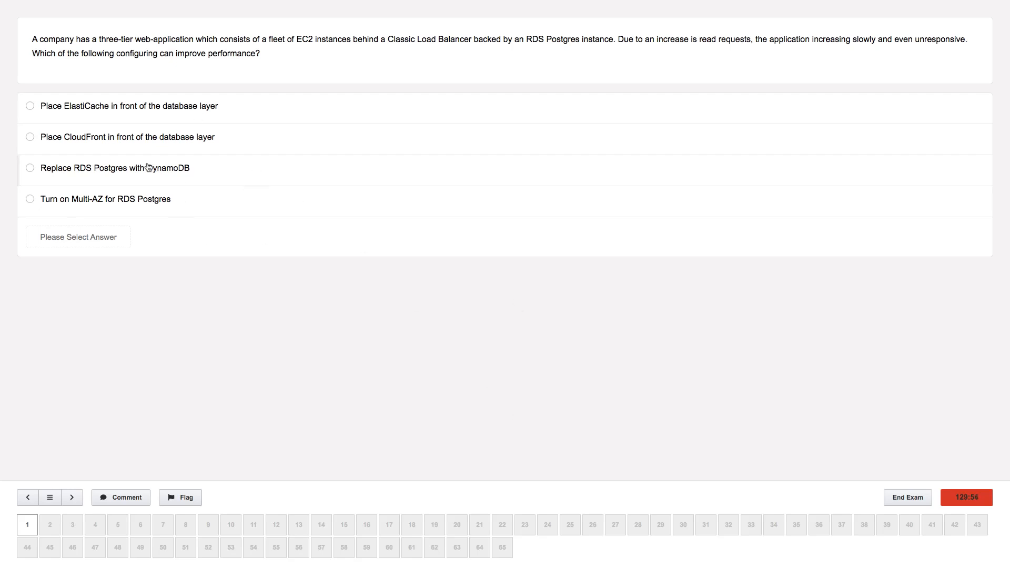
left_click(30, 137)
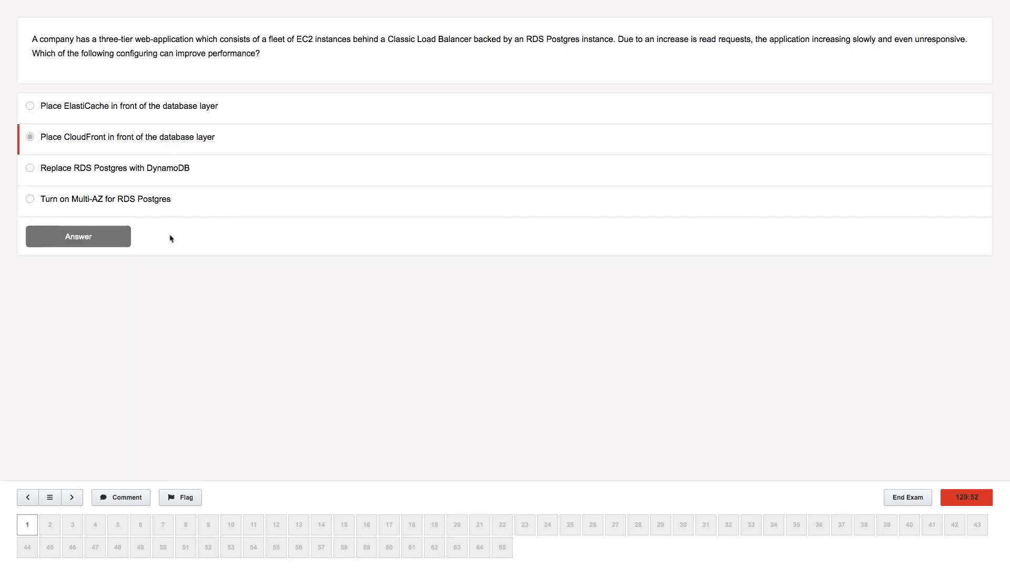
mouse_move(160, 402)
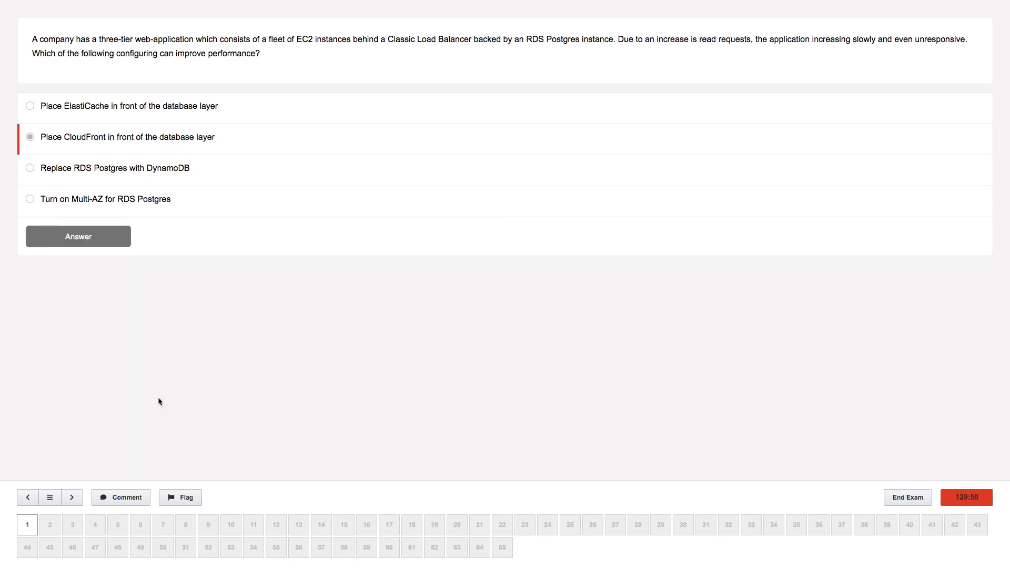
- Open and close question 1's comment box, highlight question text, then reopen the comment
left_click(120, 496)
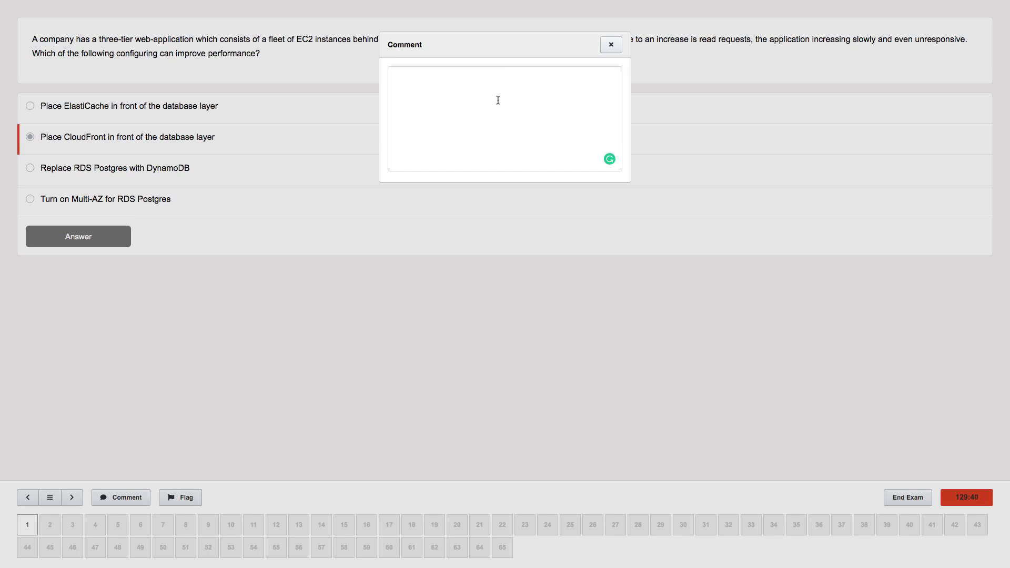
mouse_move(594, 40)
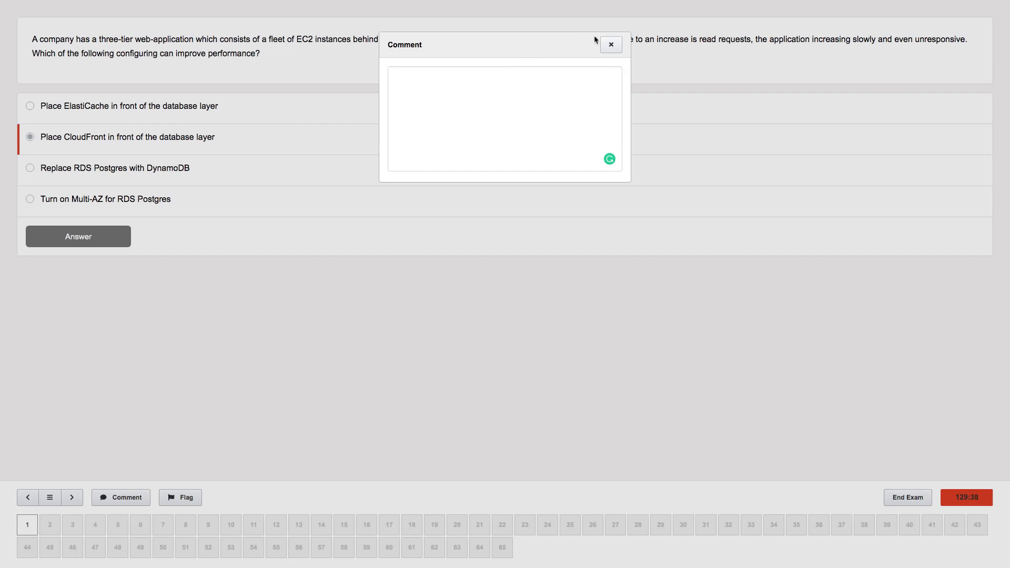
left_click(610, 45)
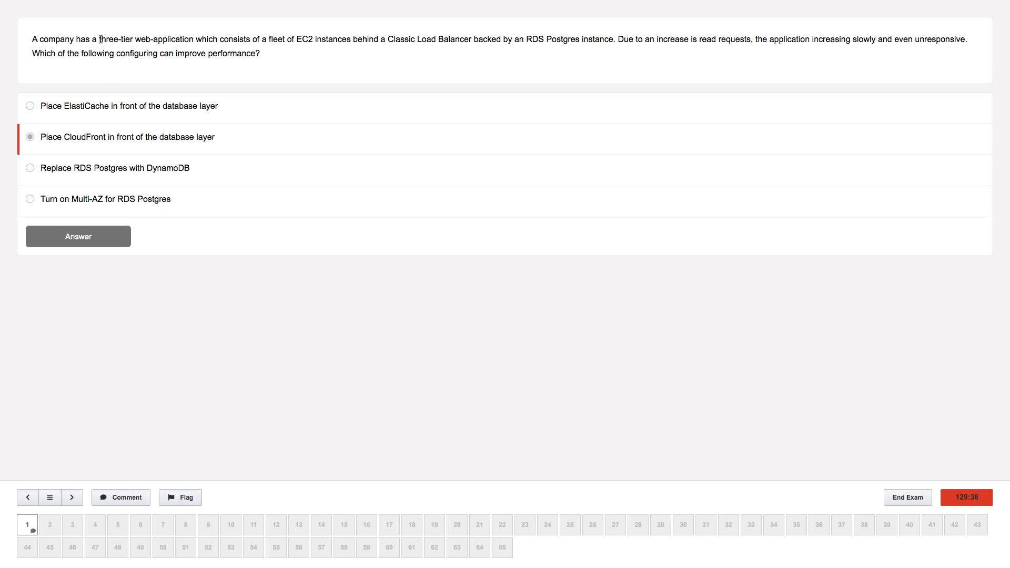
left_click_drag(100, 39, 235, 39)
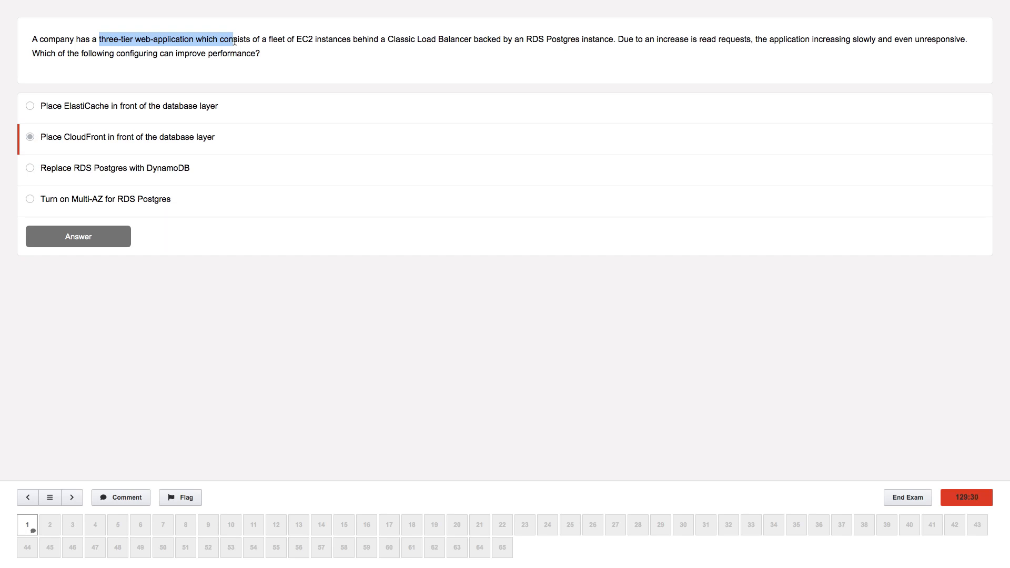
mouse_move(287, 323)
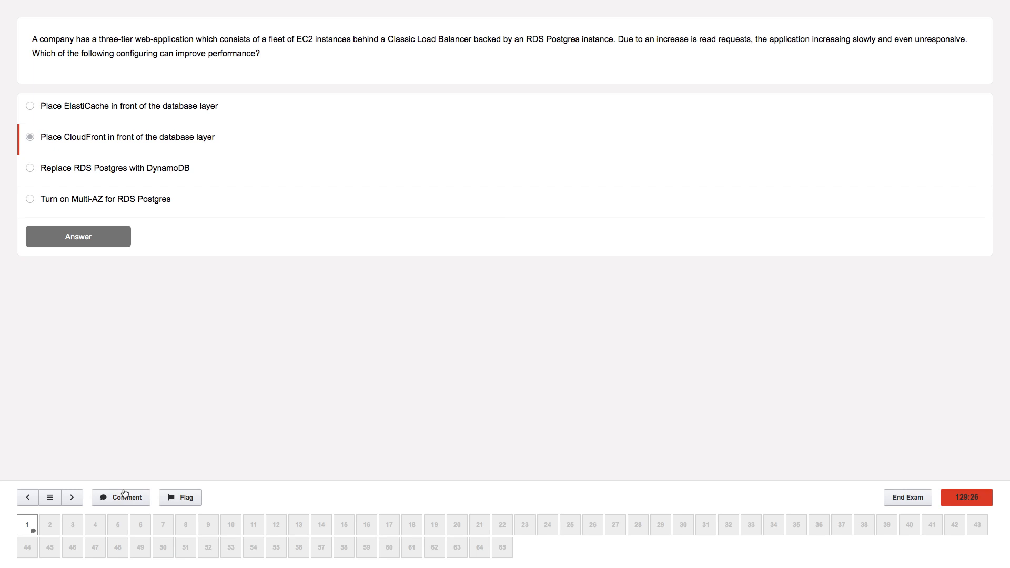
left_click(120, 496)
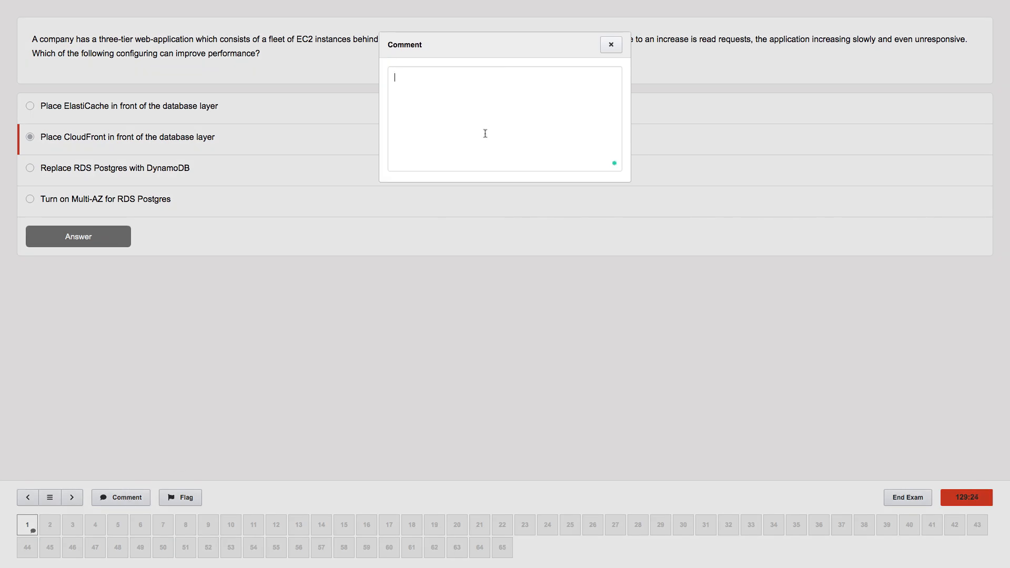
- Comment 'Looking to what a CLB' on question 1, flag it, and skip ahead
type("Looking to what a")
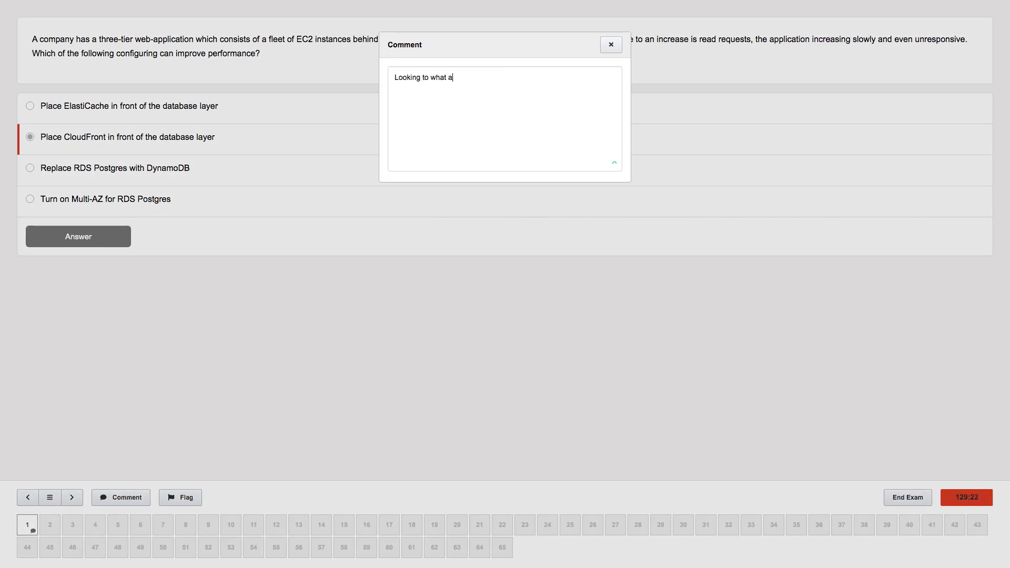
type("CLB")
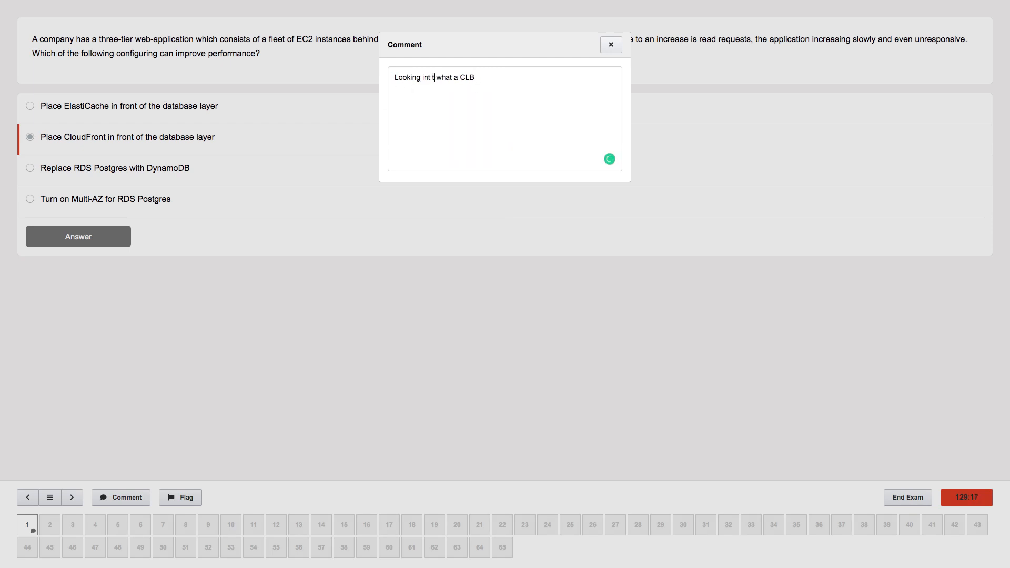
left_click(611, 44)
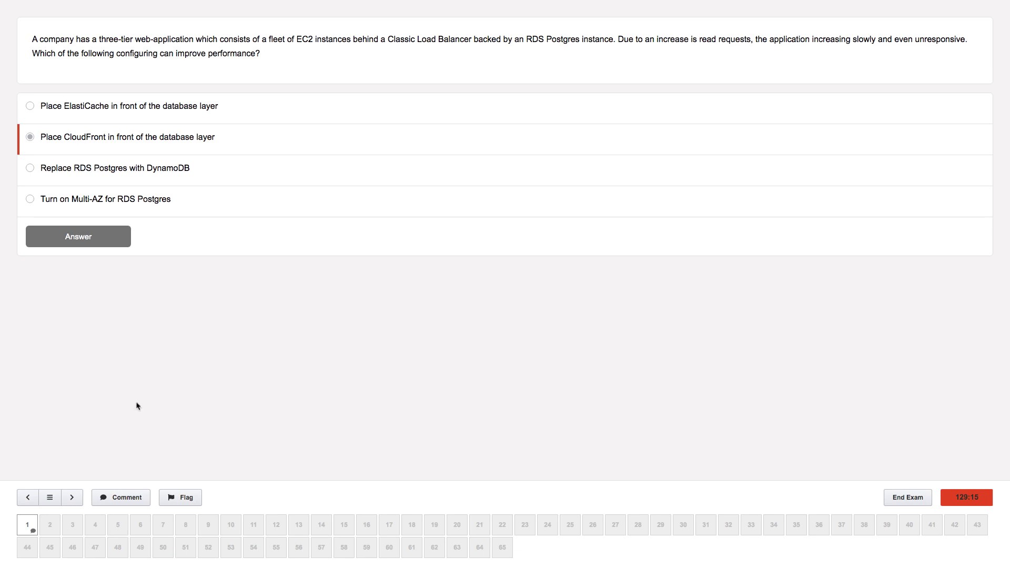
left_click(180, 496)
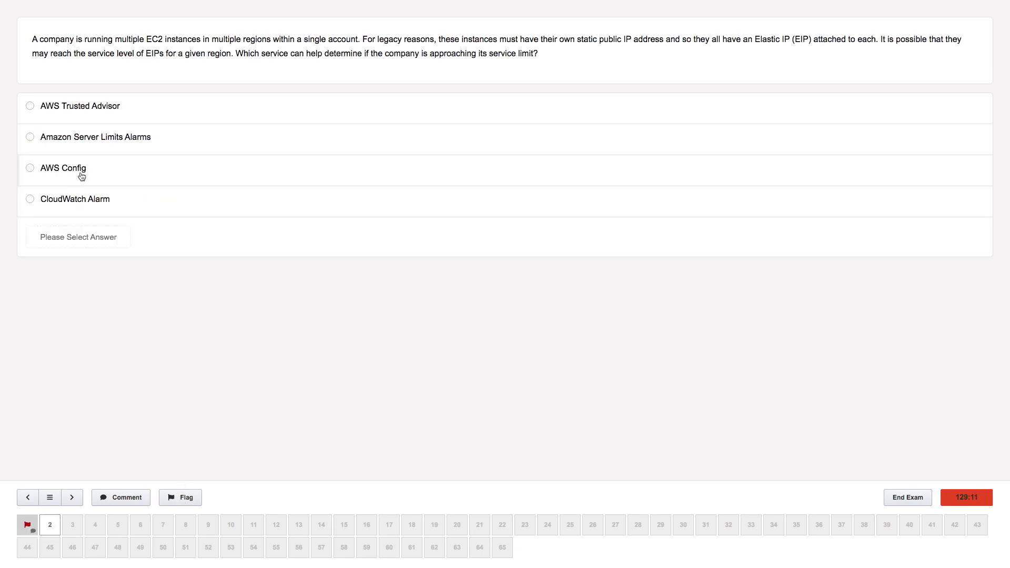
left_click(95, 524)
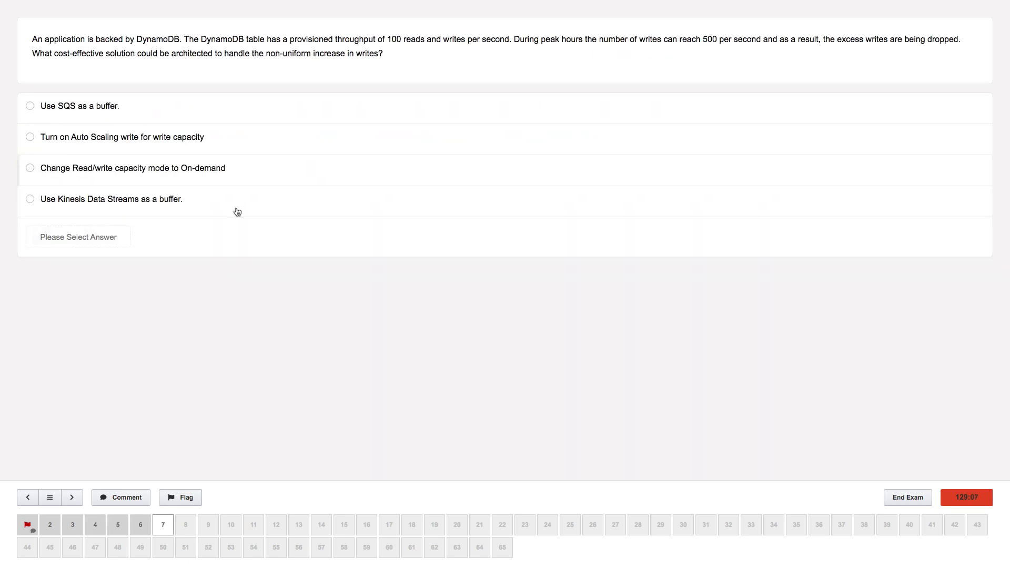
mouse_move(591, 328)
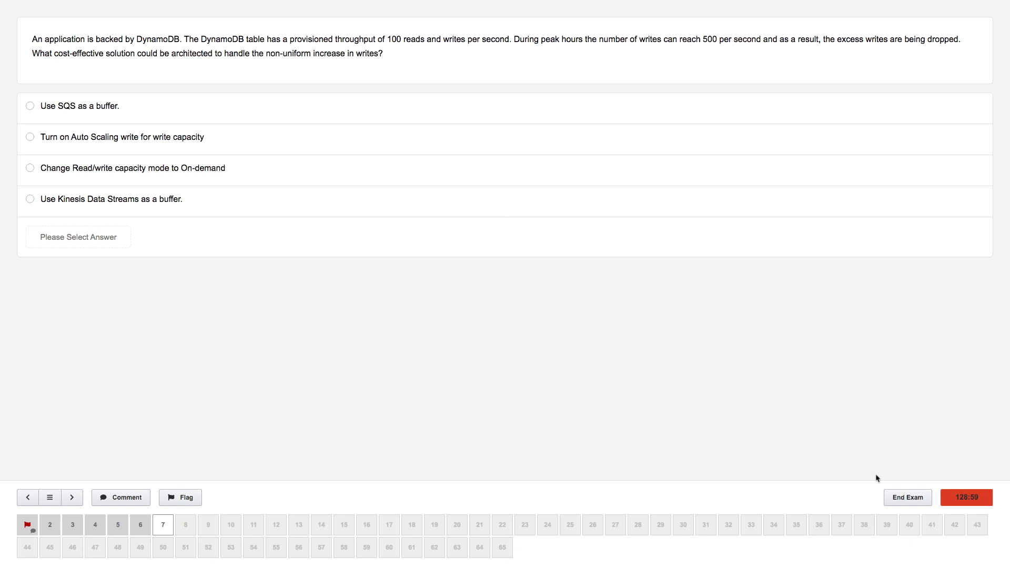
- End and submit the practice exam with unanswered questions, scoring 0 of 65
left_click(907, 497)
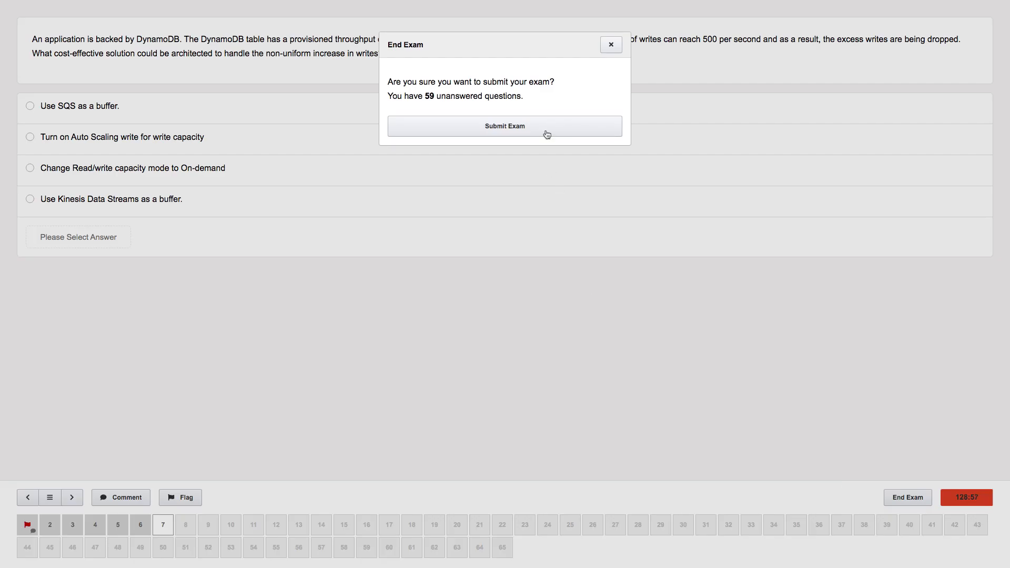
left_click(505, 126)
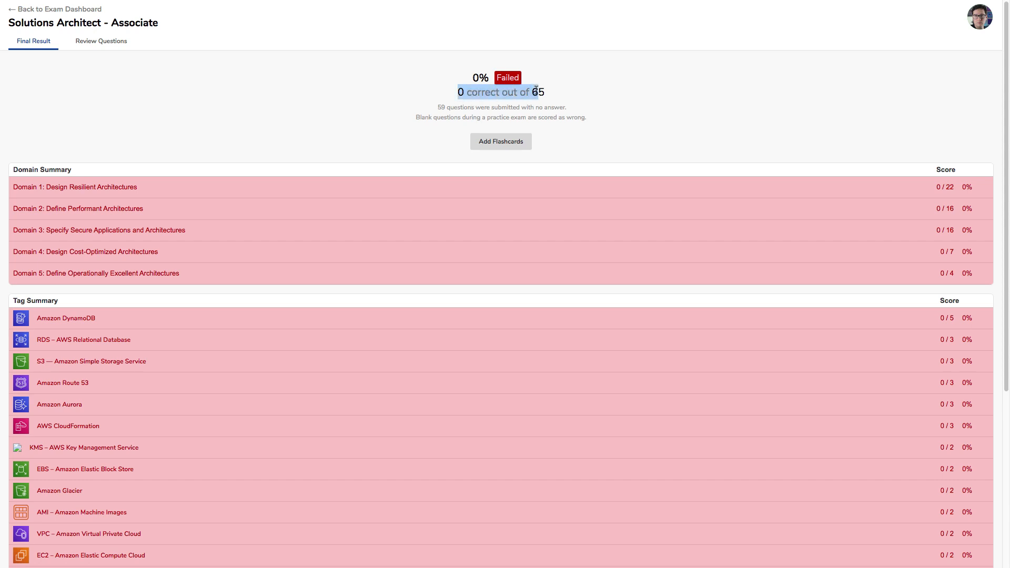
mouse_move(904, 265)
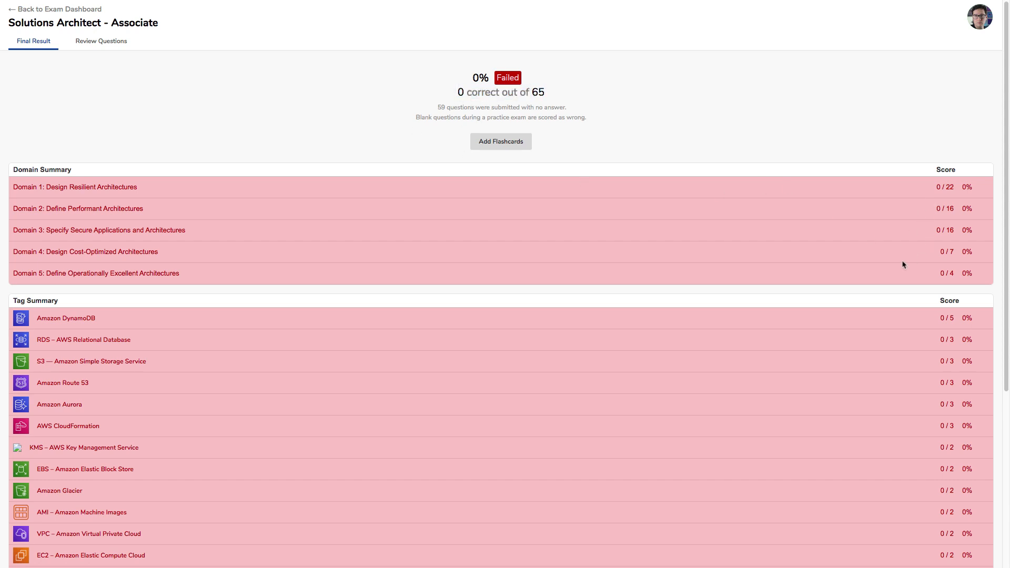
scroll("down", 3)
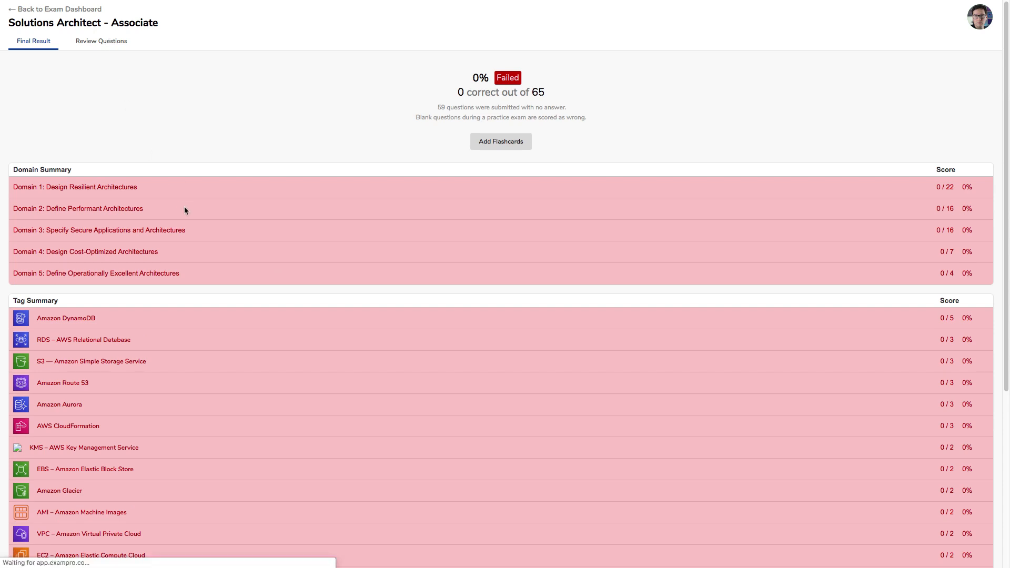
- Open Review Questions and scroll through question 1's explanations
left_click(100, 41)
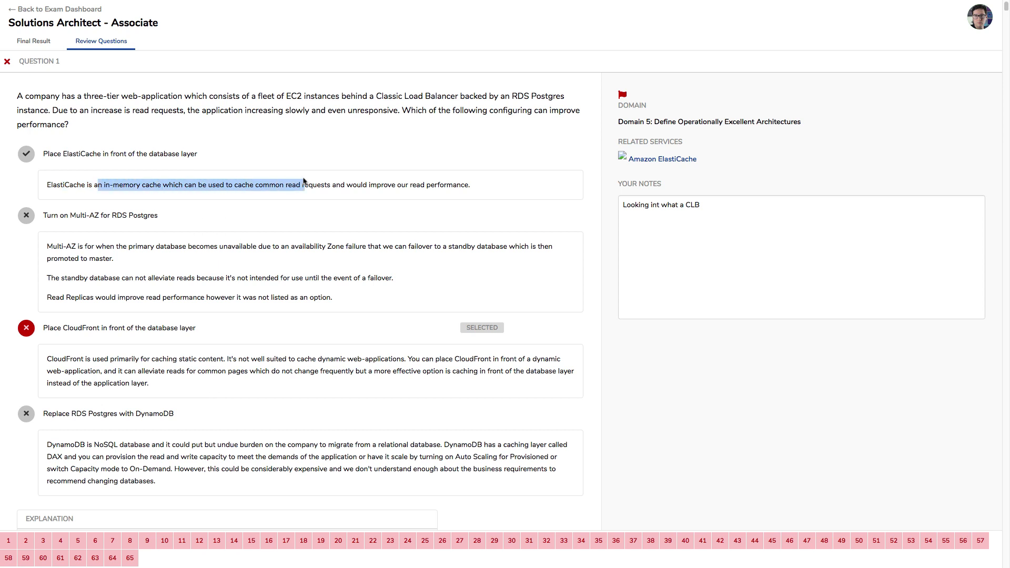
scroll("down", 3)
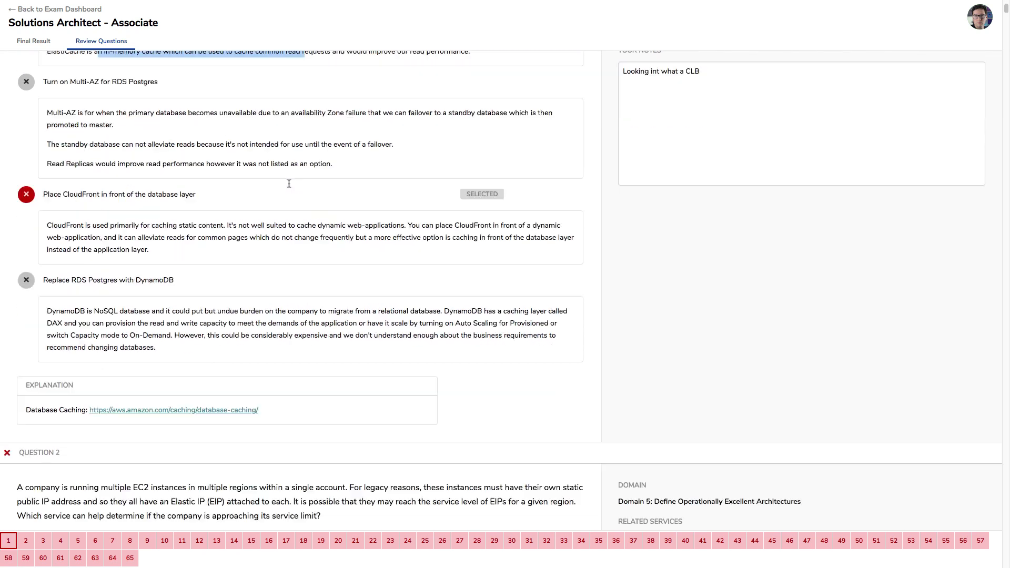
scroll("up", 3)
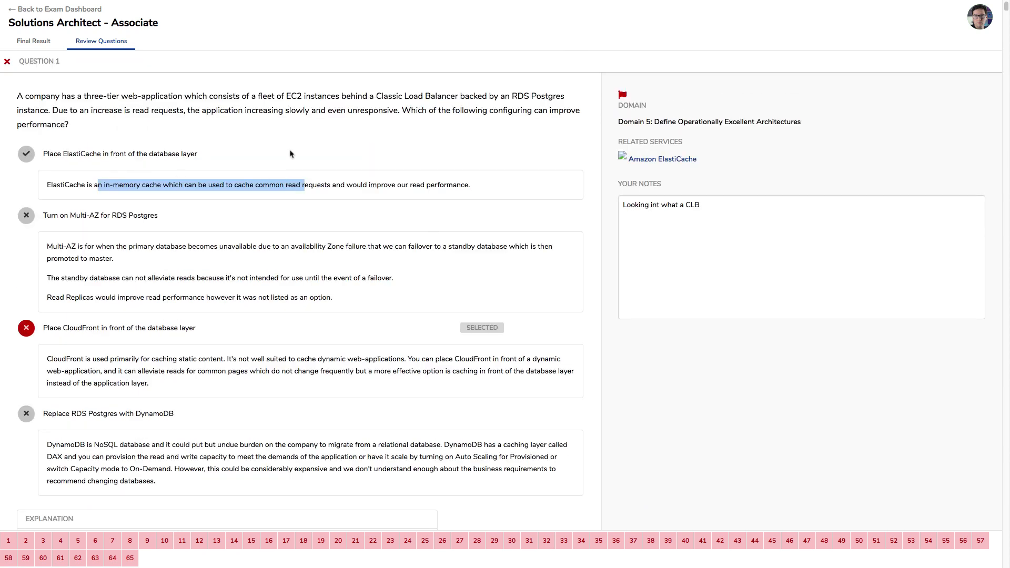
mouse_move(506, 282)
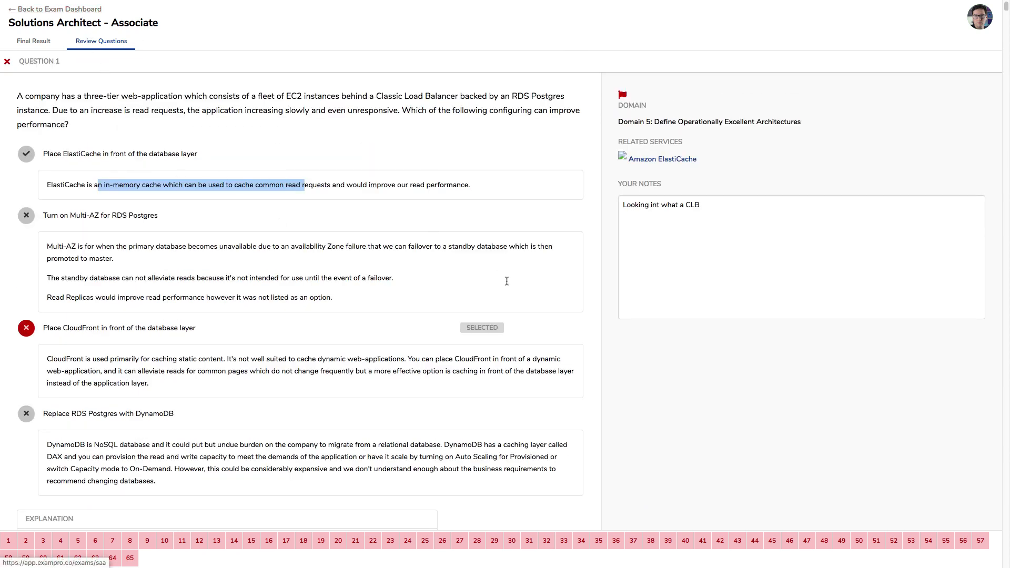
- Delete both Oct 02 attempts from the history, keeping the Oct 01 attempt at 26 / 65
left_click(59, 8)
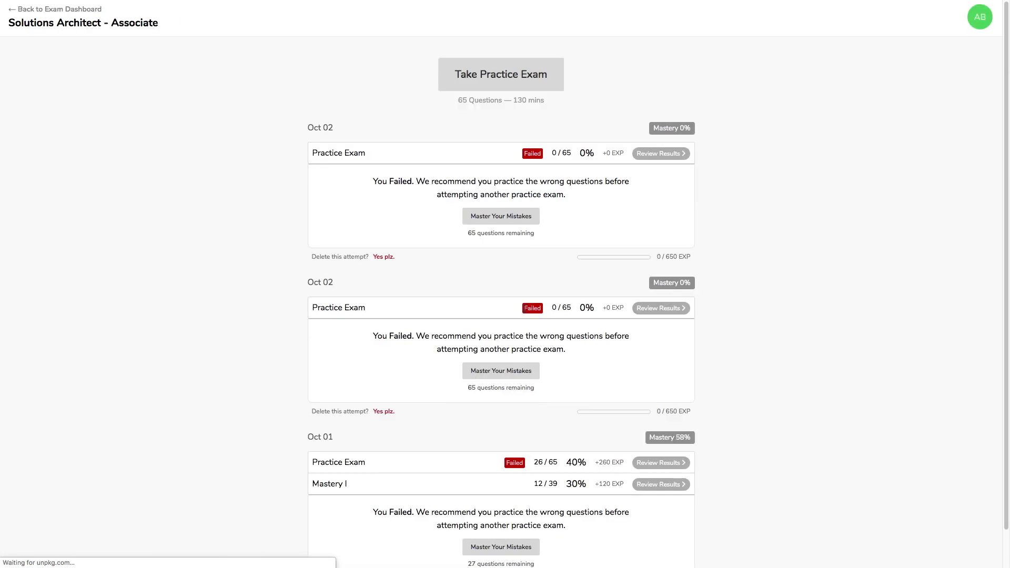
scroll("down", 3)
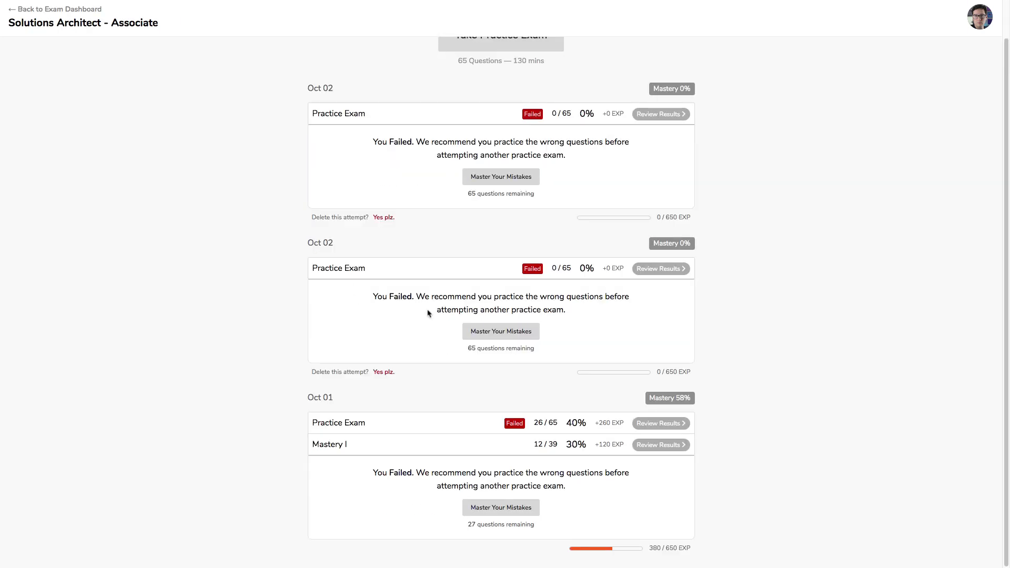
mouse_move(559, 423)
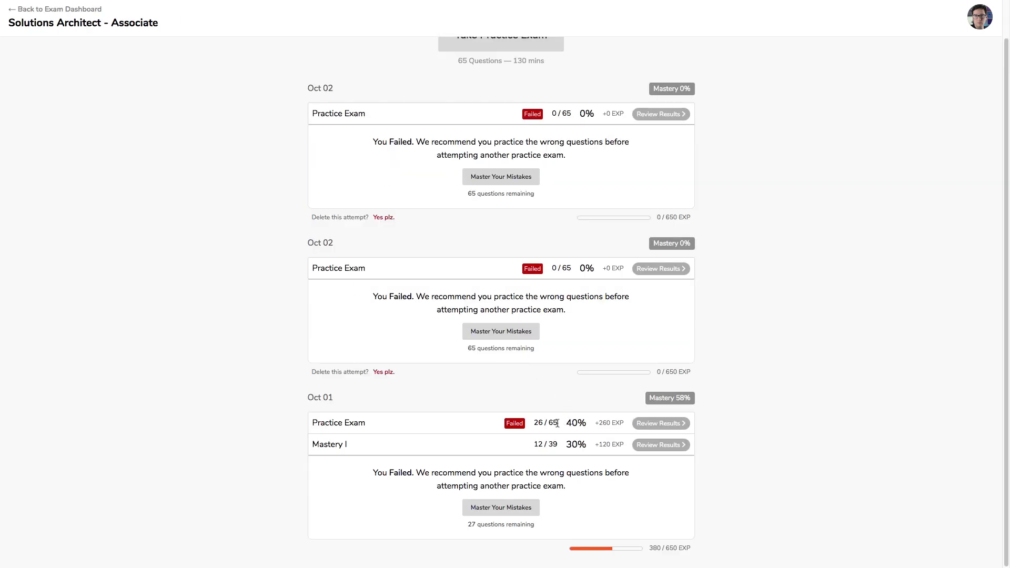
mouse_move(339, 403)
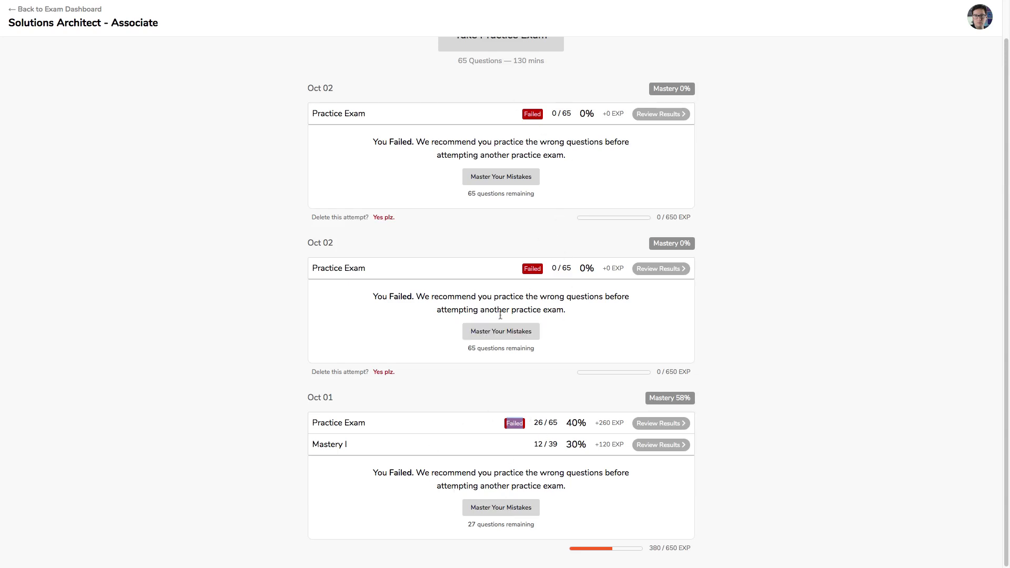
left_click(384, 372)
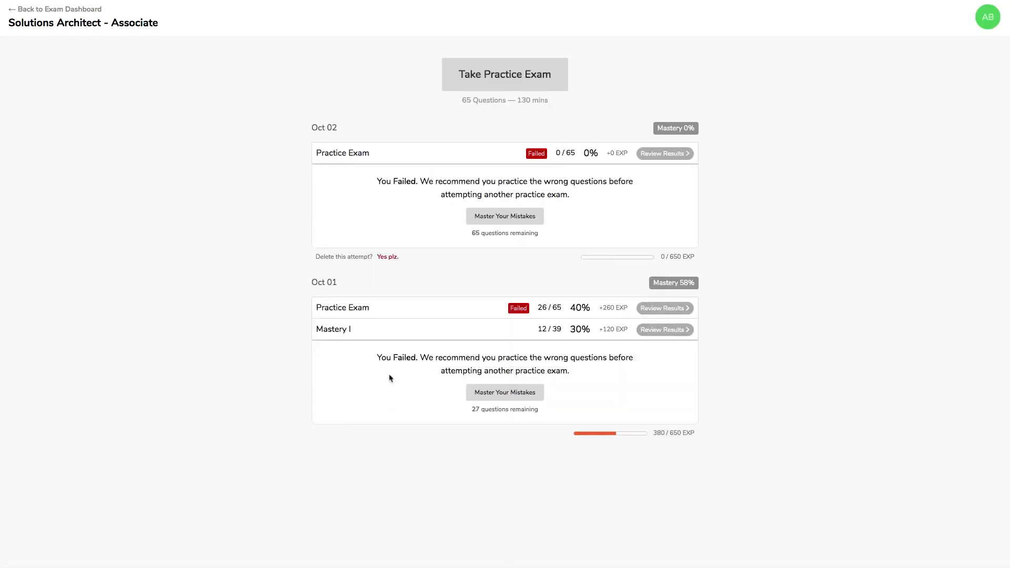
left_click(387, 256)
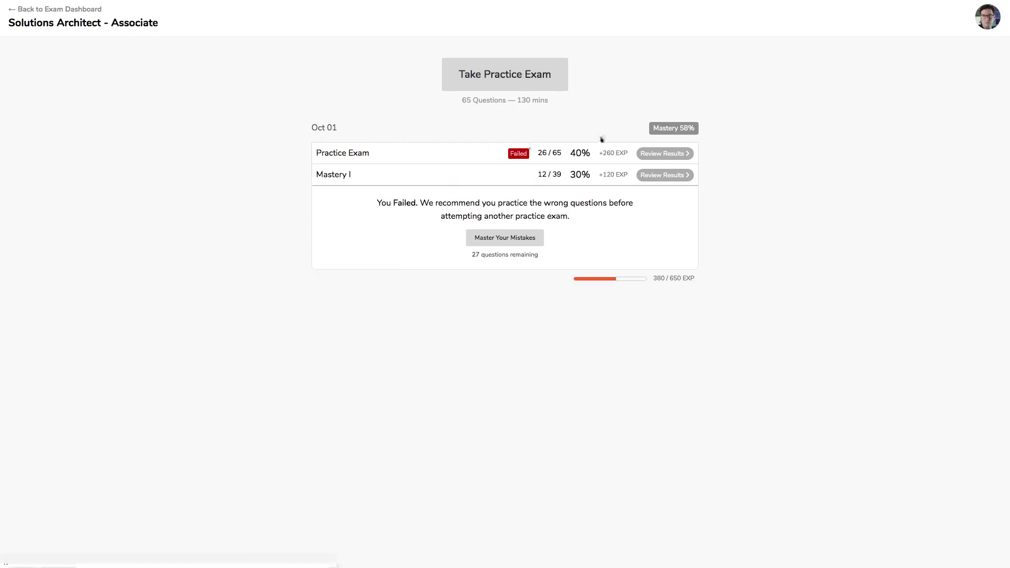
mouse_move(519, 166)
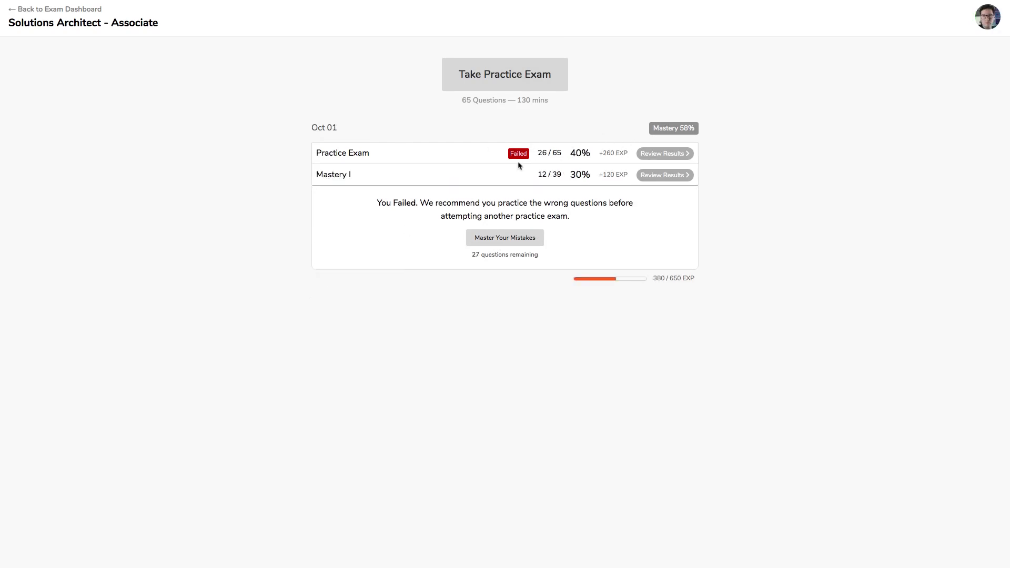
double_click(549, 153)
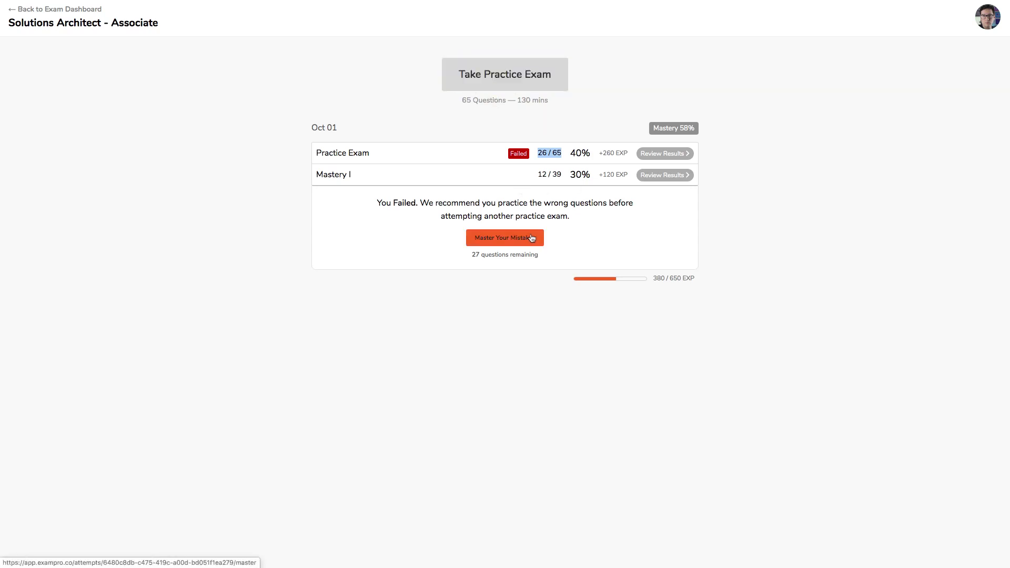
- Start the 27-question Master Your Mistakes session and advance to question 5
left_click(504, 238)
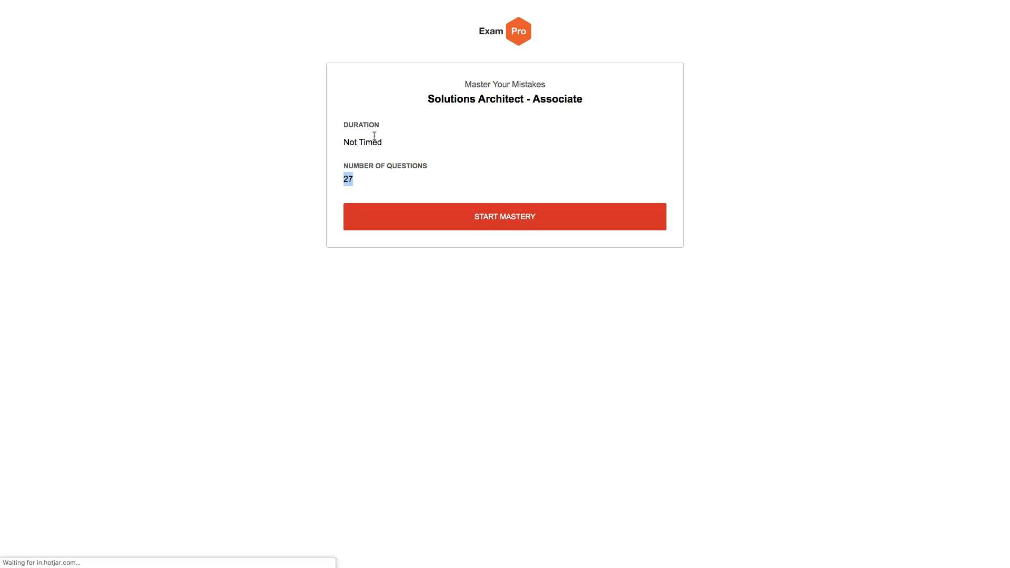
left_click(504, 216)
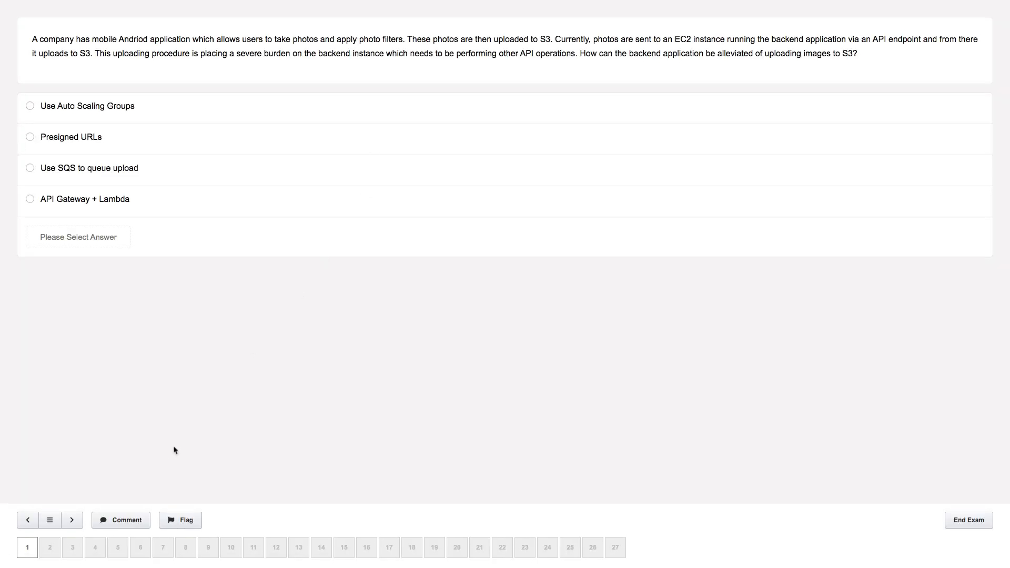
mouse_move(665, 267)
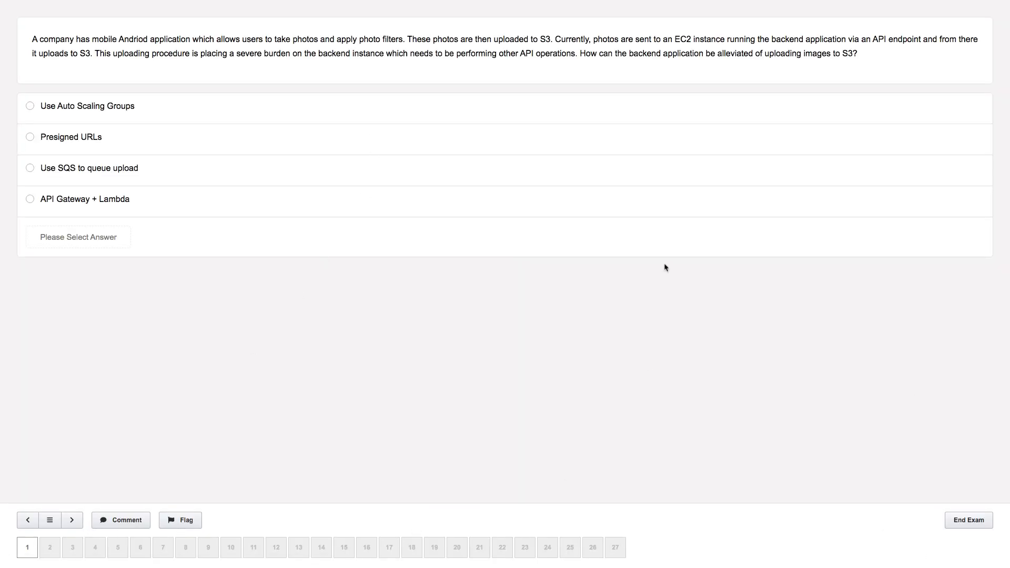
left_click(71, 520)
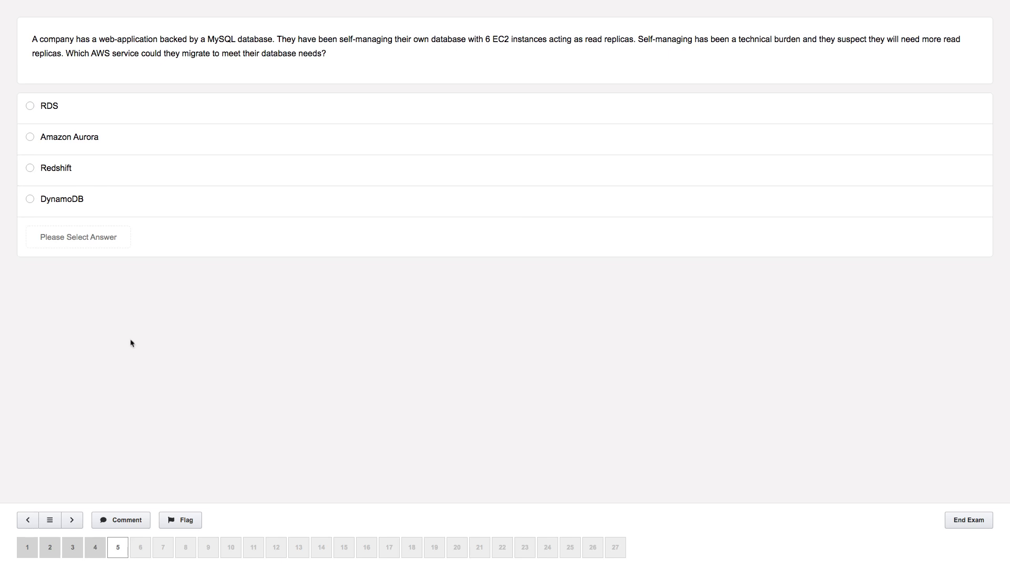
mouse_move(299, 326)
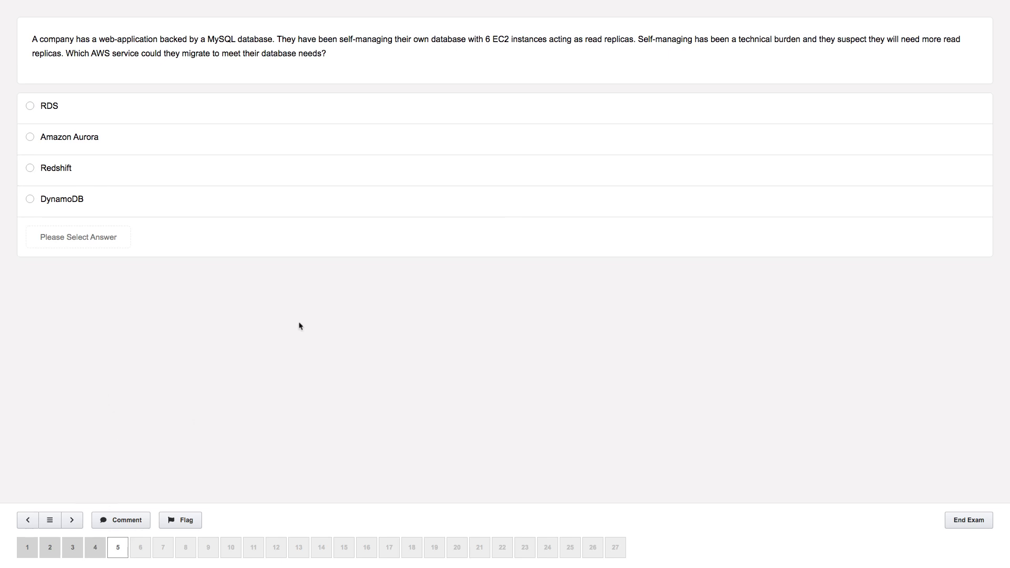
mouse_move(149, 549)
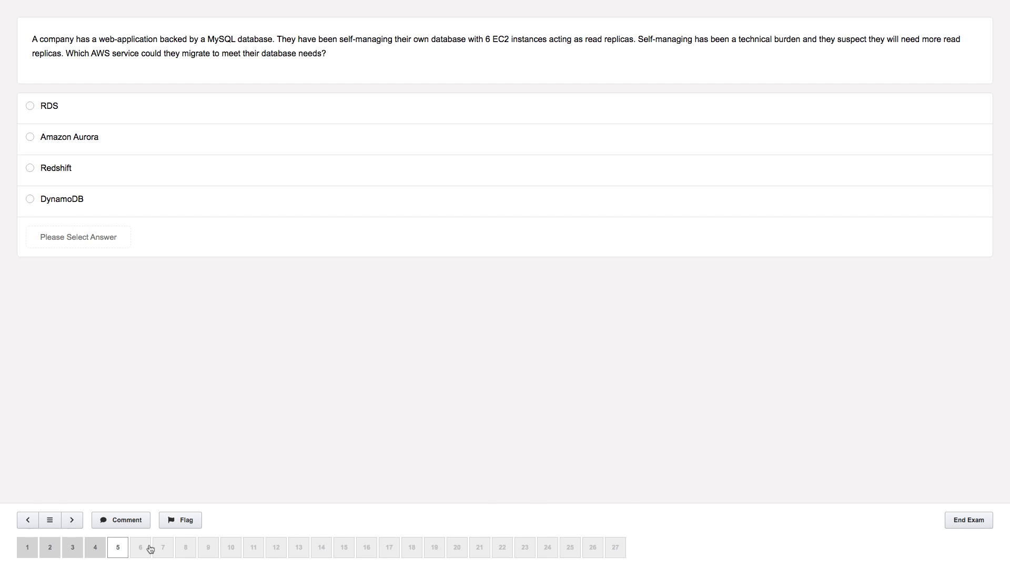
mouse_move(609, 535)
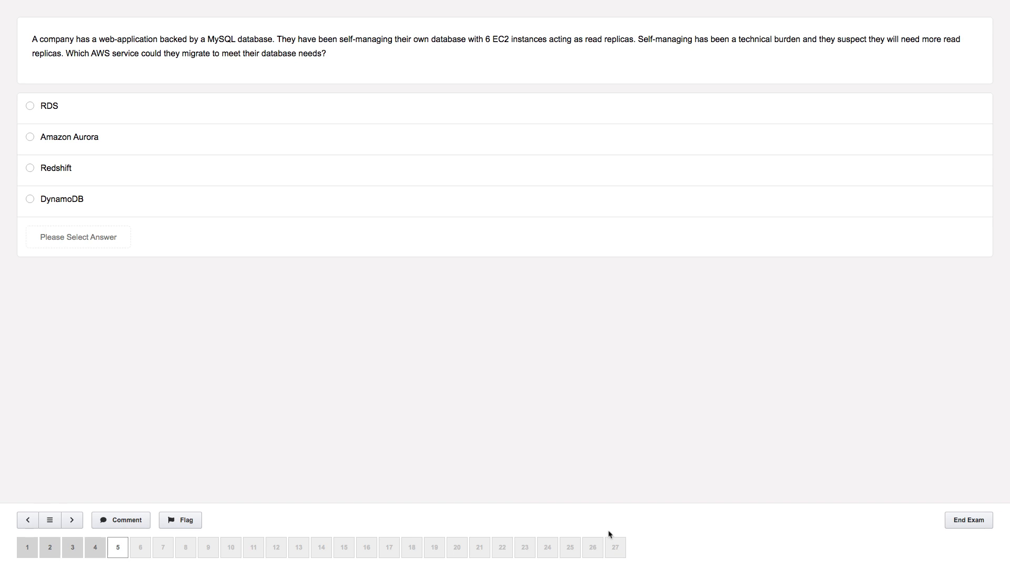
- End and submit the mastery session, then view Mastery II in the history
left_click(967, 520)
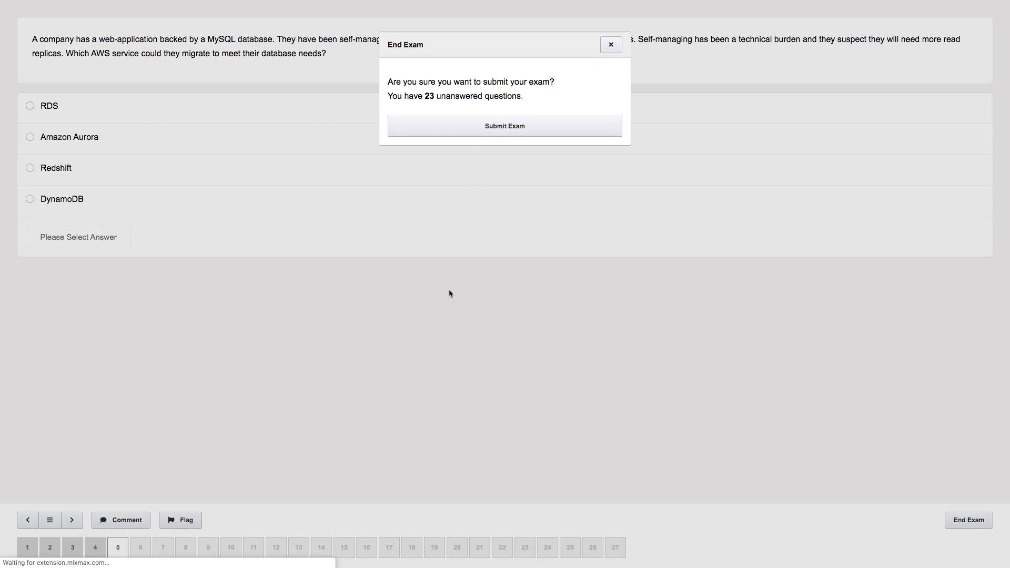
left_click(504, 125)
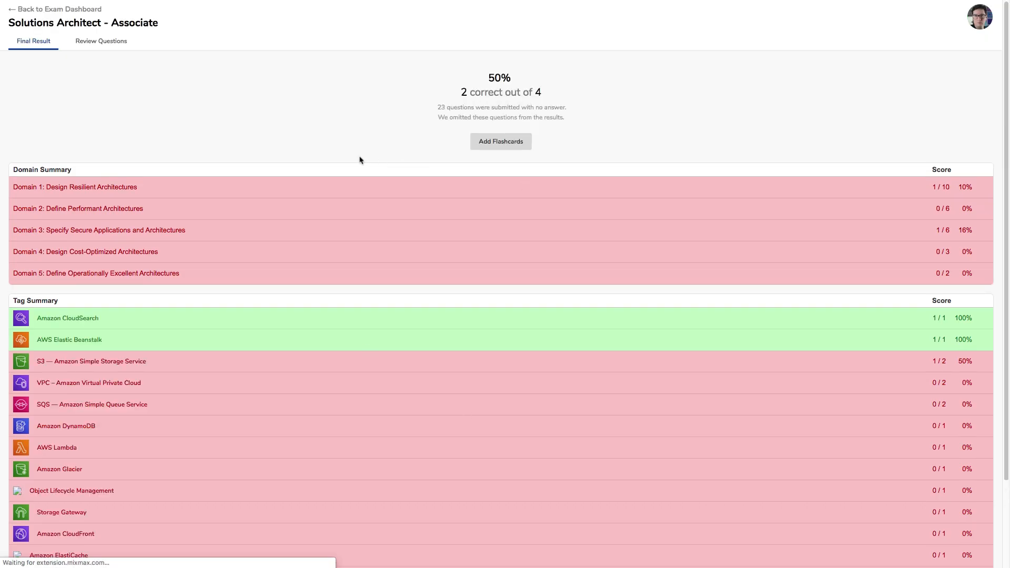
left_click(54, 8)
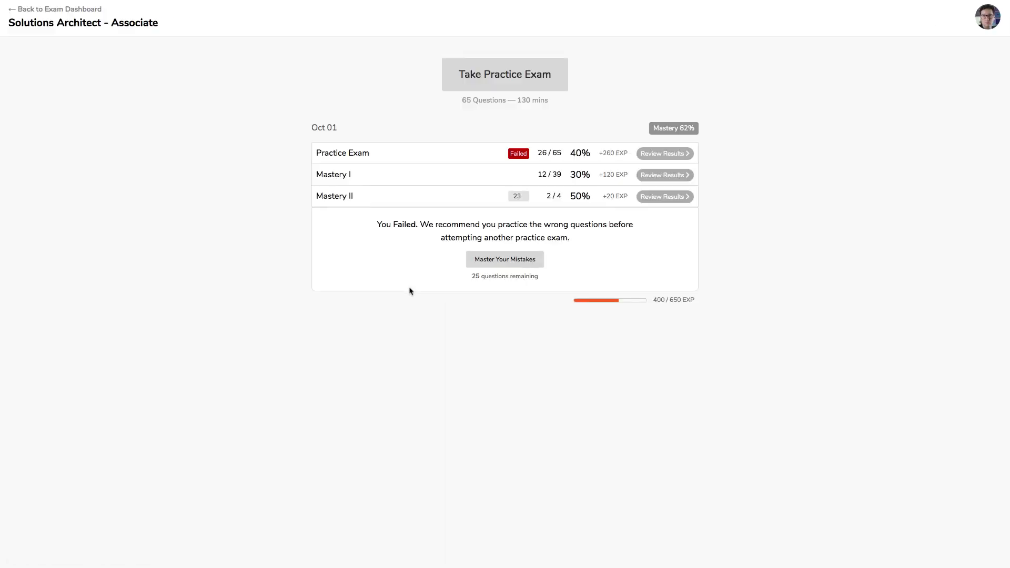
mouse_move(577, 192)
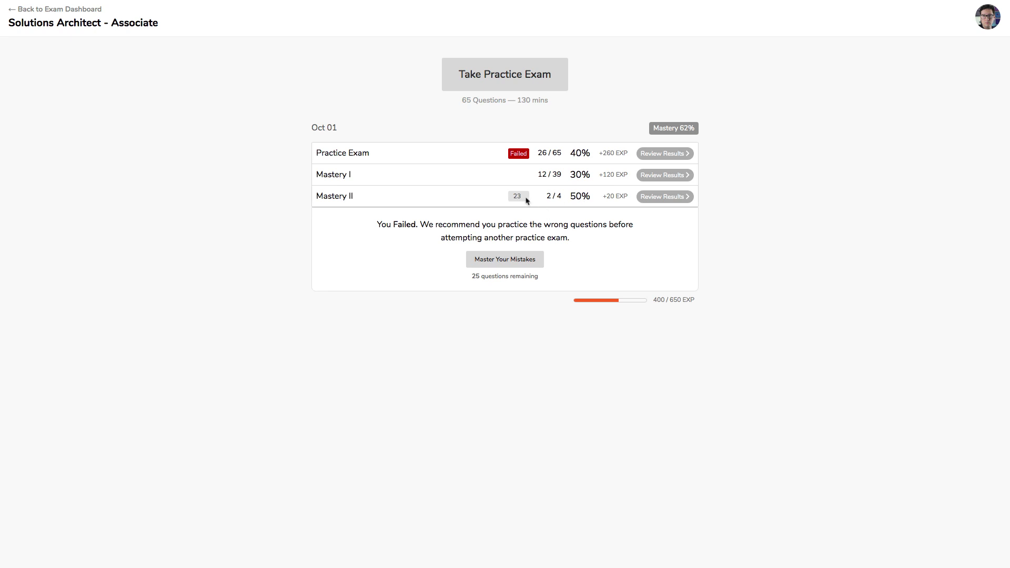
mouse_move(516, 196)
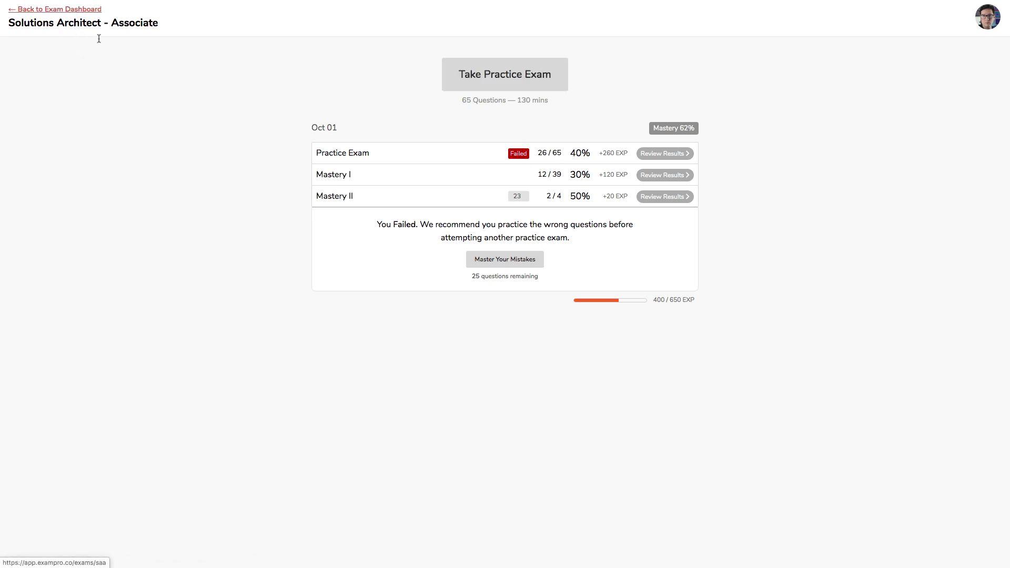
- Return to the Solutions Architect - Associate course overview with its readiness meter
left_click(53, 9)
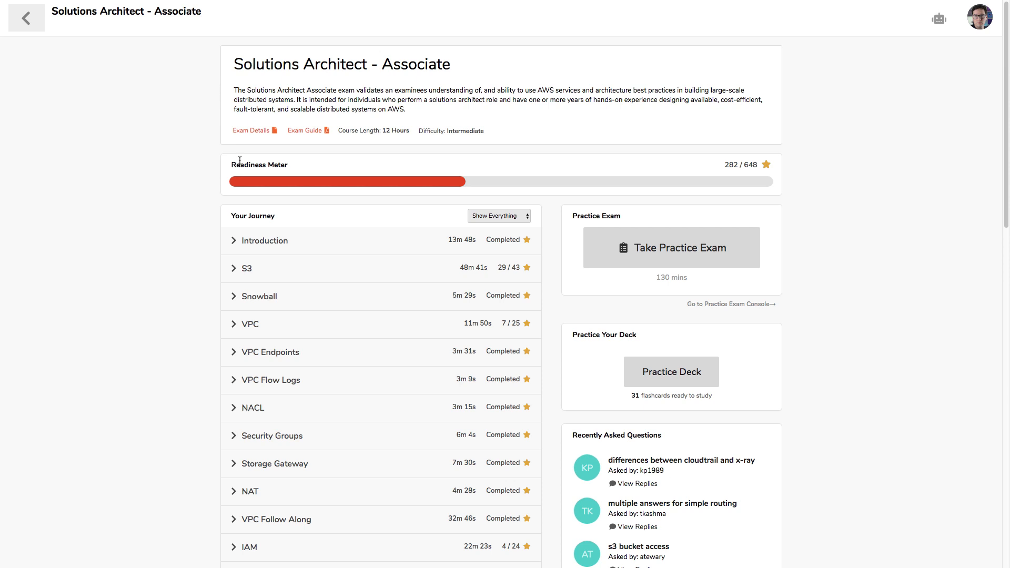
mouse_move(702, 188)
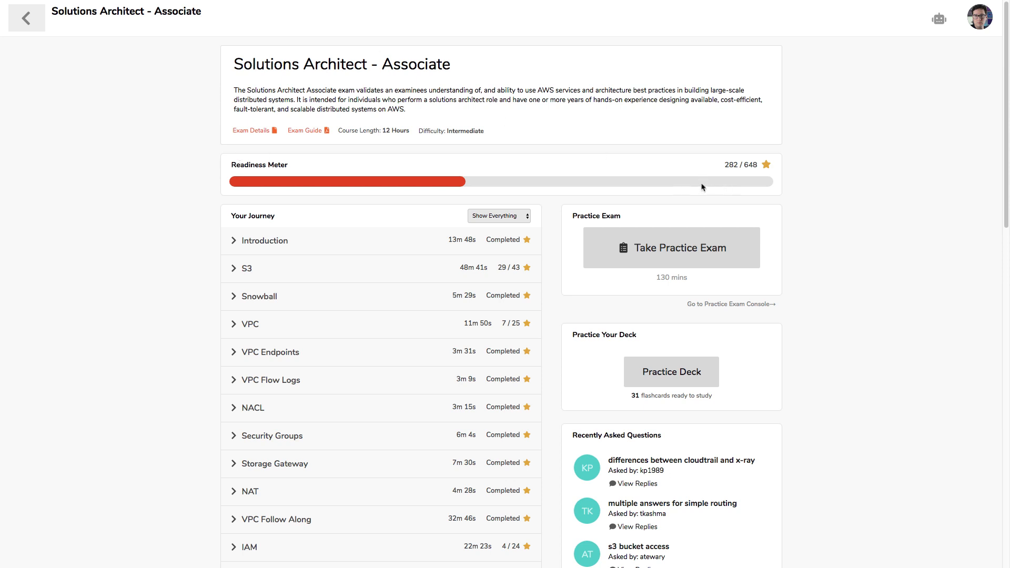